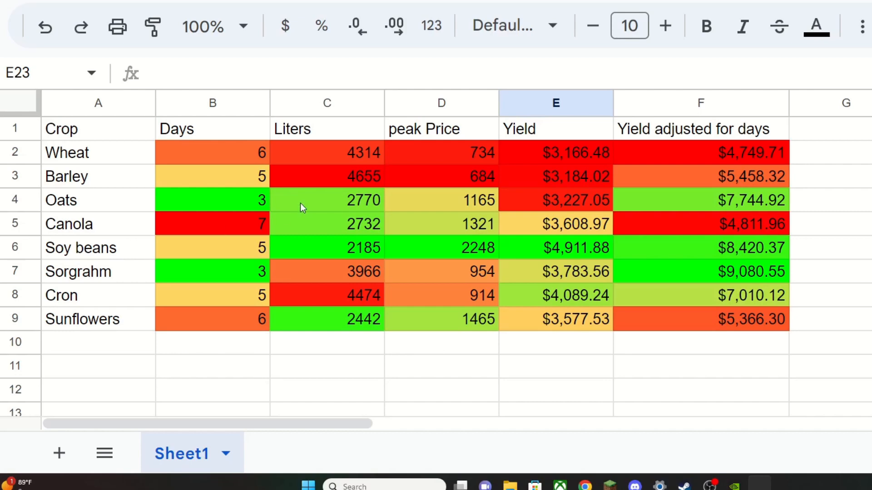
{"action": "mouse_move", "coordinate": [365, 217]}
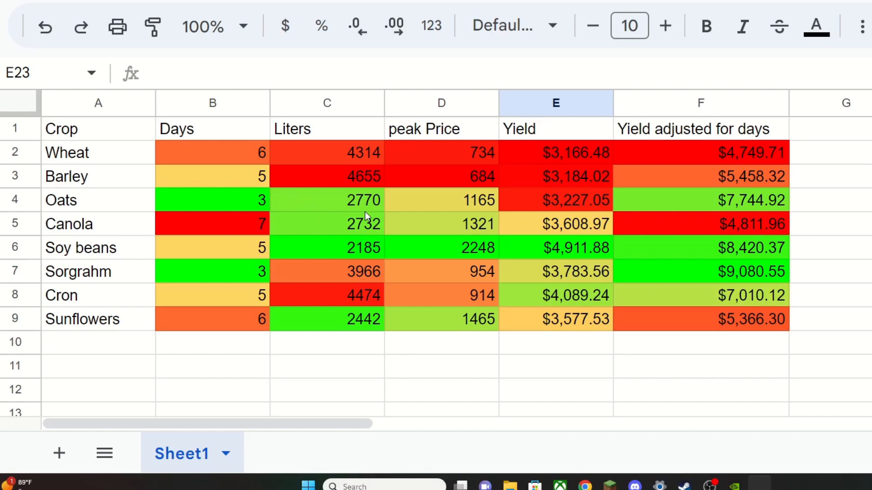
{"action": "mouse_move", "coordinate": [217, 179]}
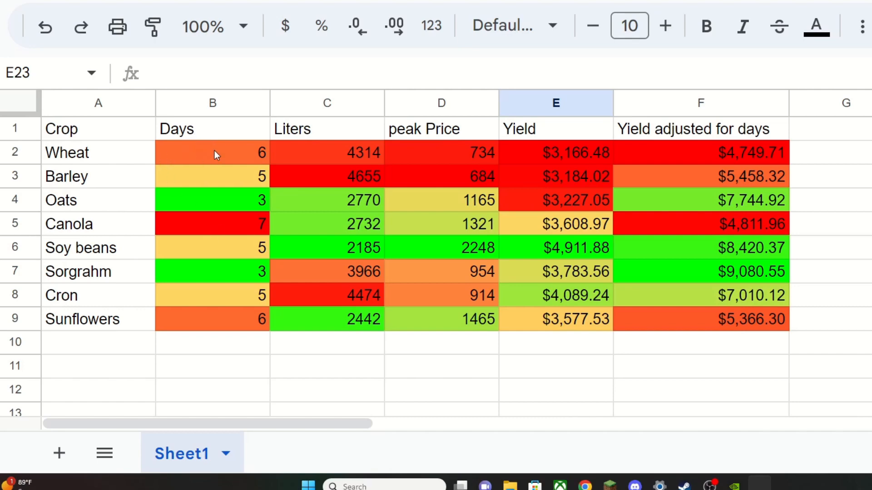
{"action": "mouse_move", "coordinate": [169, 191]}
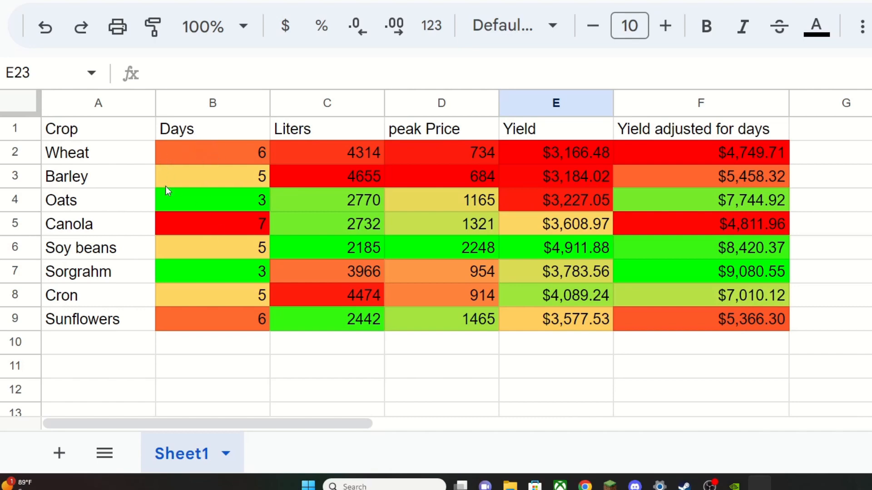
{"action": "mouse_move", "coordinate": [189, 212]}
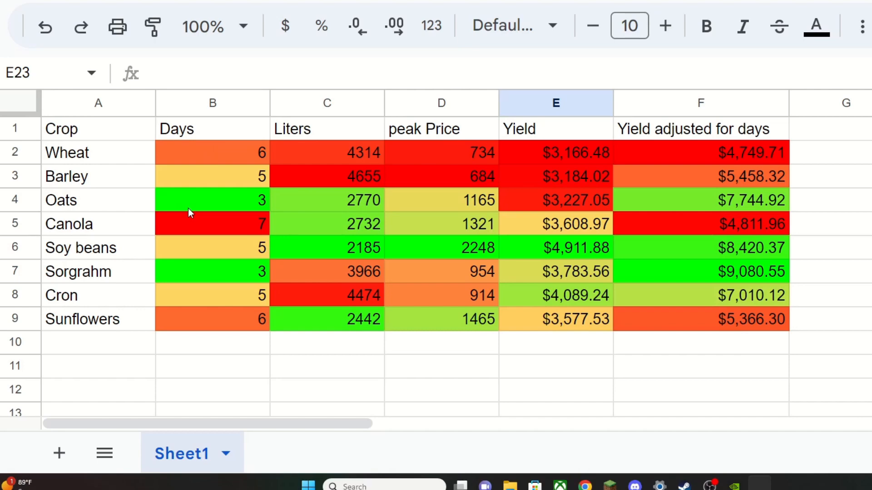
{"action": "mouse_move", "coordinate": [224, 197]}
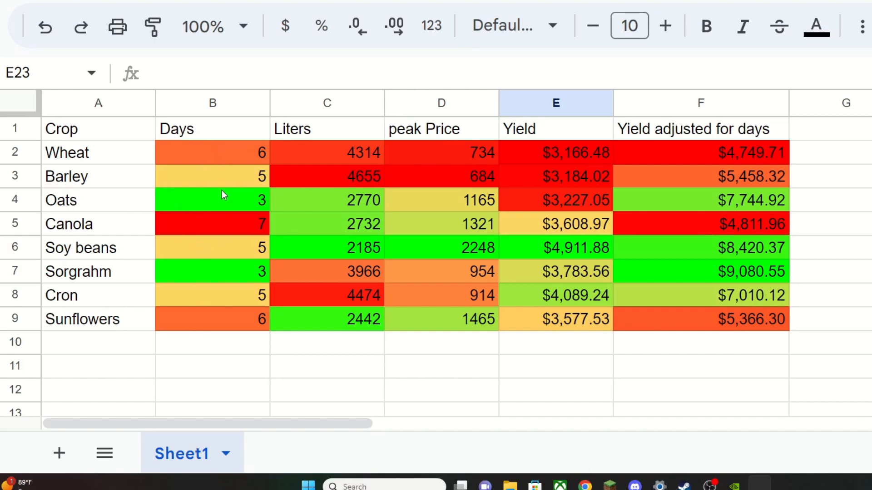
{"action": "mouse_move", "coordinate": [247, 266]}
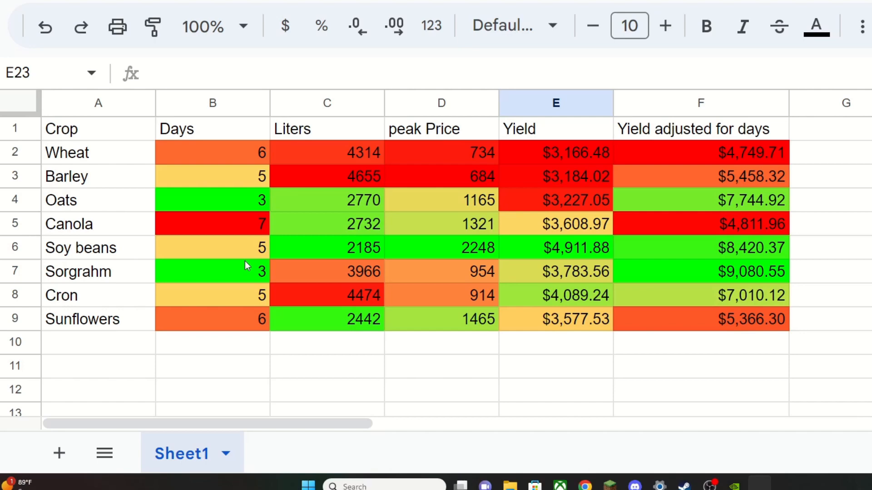
{"action": "mouse_move", "coordinate": [310, 256]}
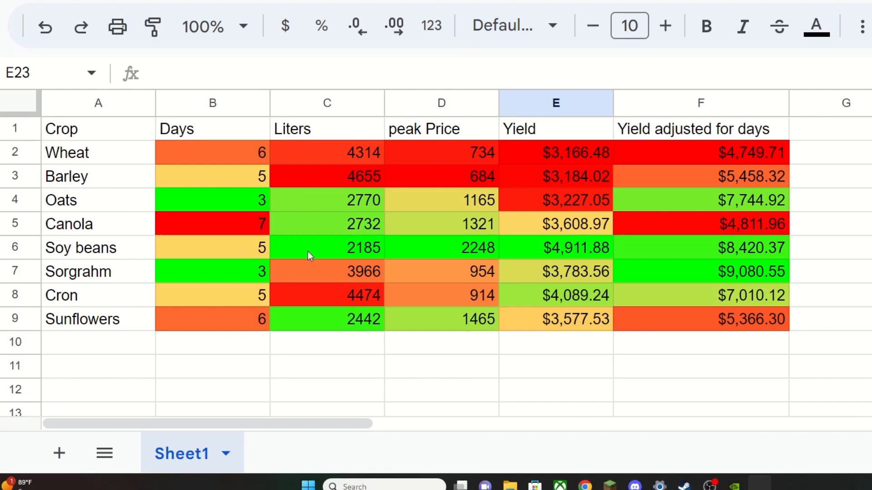
{"action": "mouse_move", "coordinate": [322, 173]}
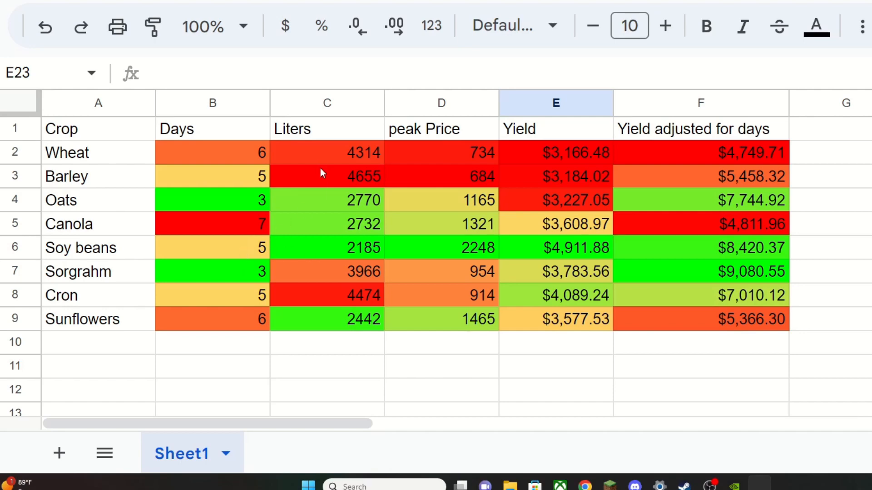
{"action": "mouse_move", "coordinate": [325, 178]}
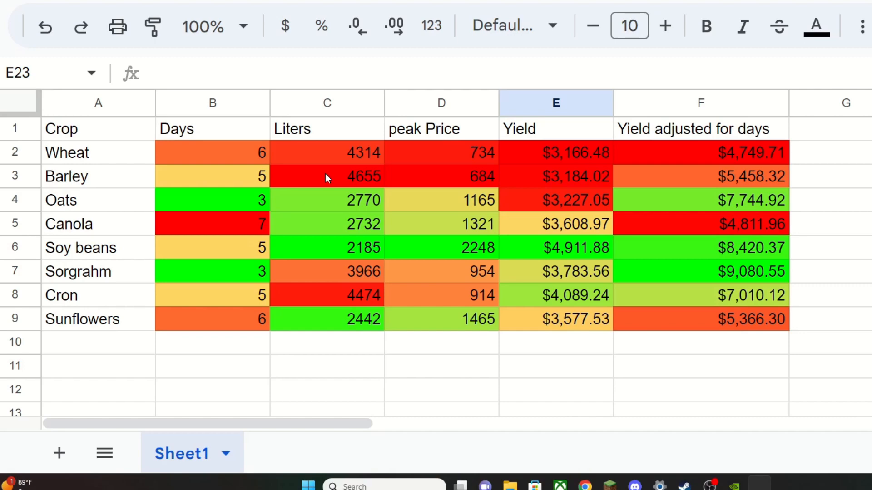
{"action": "mouse_move", "coordinate": [241, 217]}
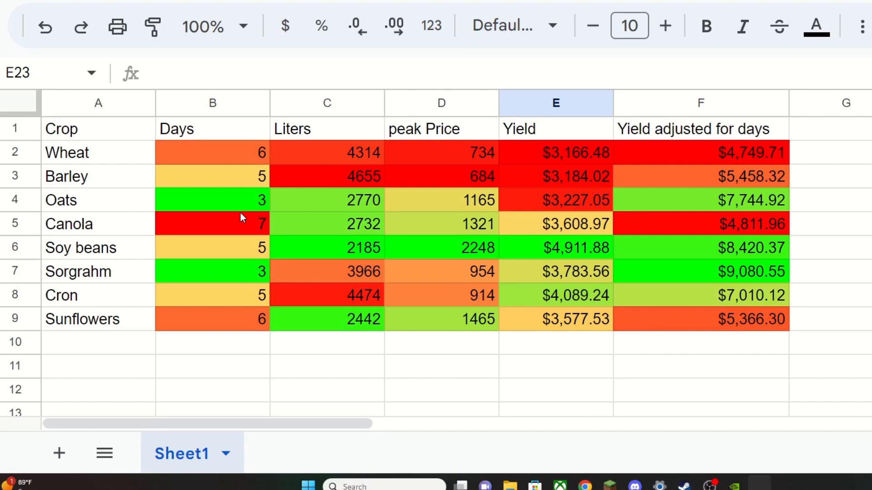
{"action": "mouse_move", "coordinate": [354, 219]}
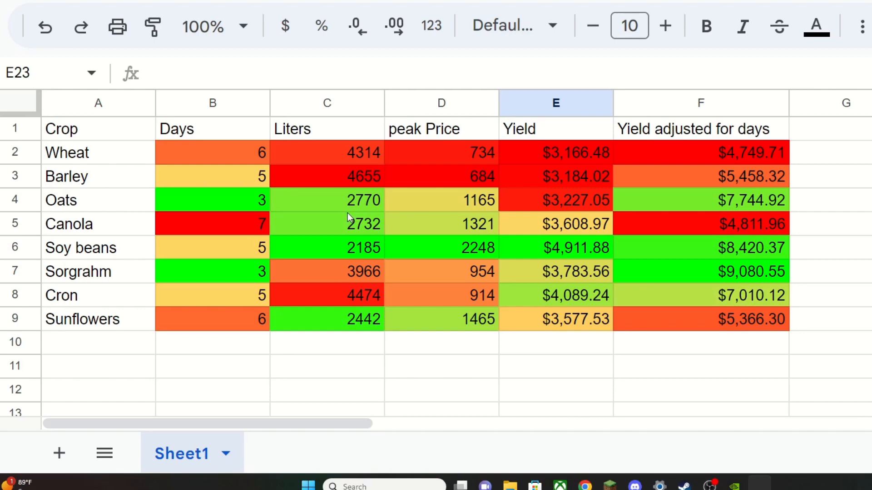
- Correct the misspelled crop name 'Cron' in row 8 to 'corn'
{"action": "left_click", "coordinate": [61, 295]}
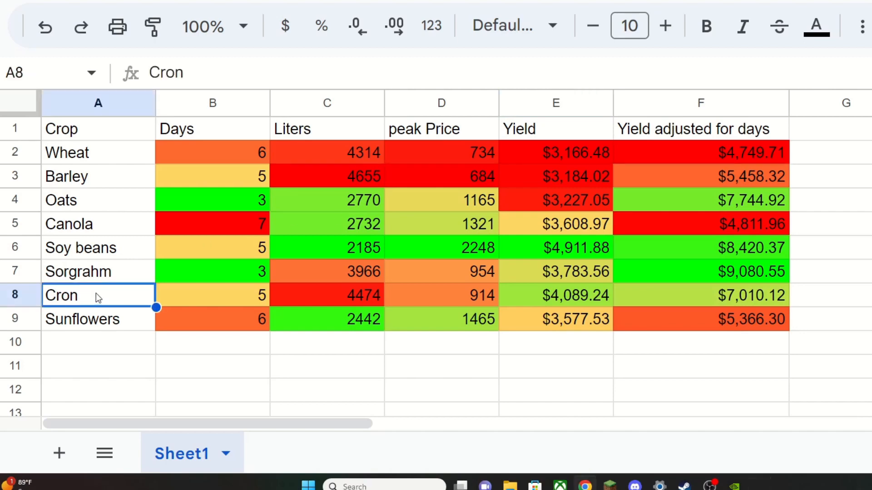
{"action": "type", "text": "corn"}
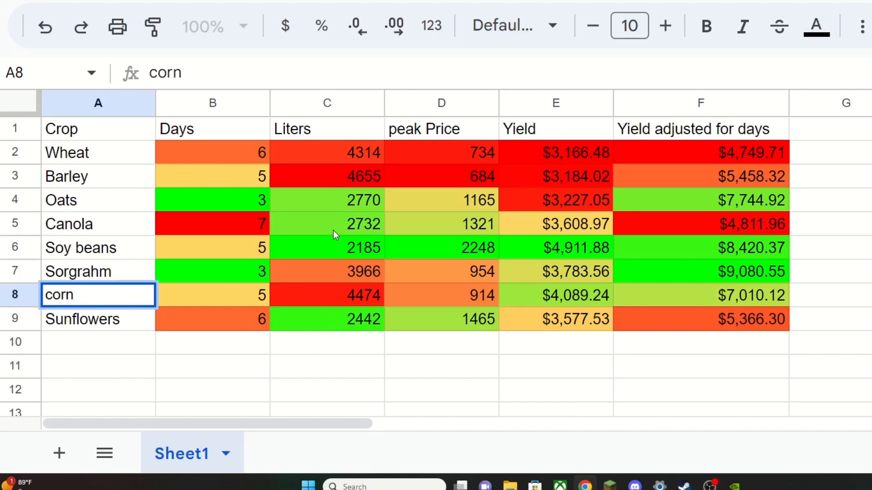
{"action": "left_click", "coordinate": [326, 247]}
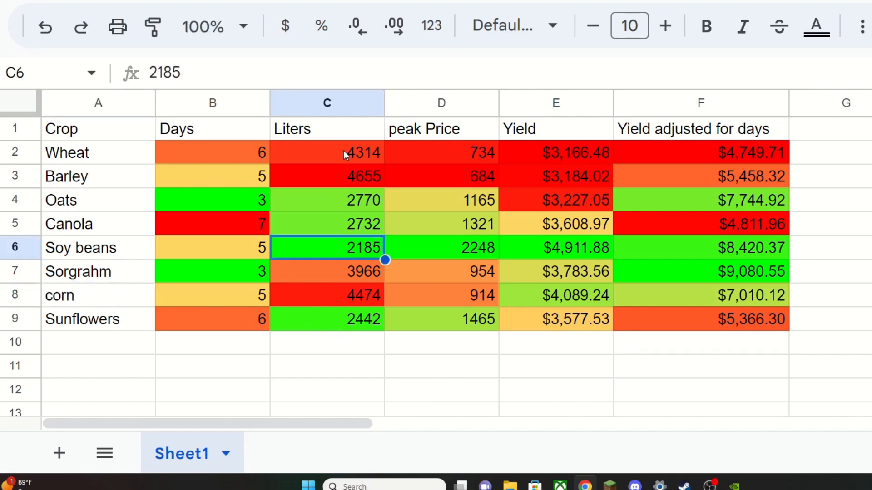
{"action": "mouse_move", "coordinate": [349, 247]}
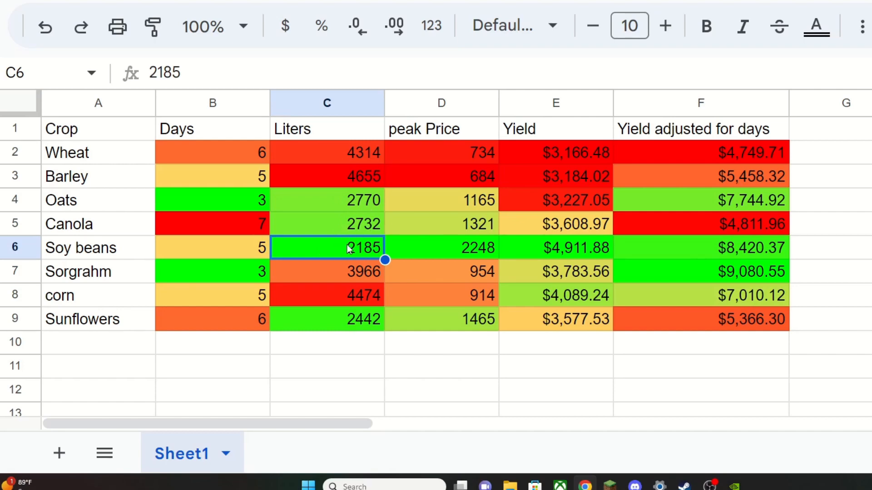
{"action": "mouse_move", "coordinate": [343, 214]}
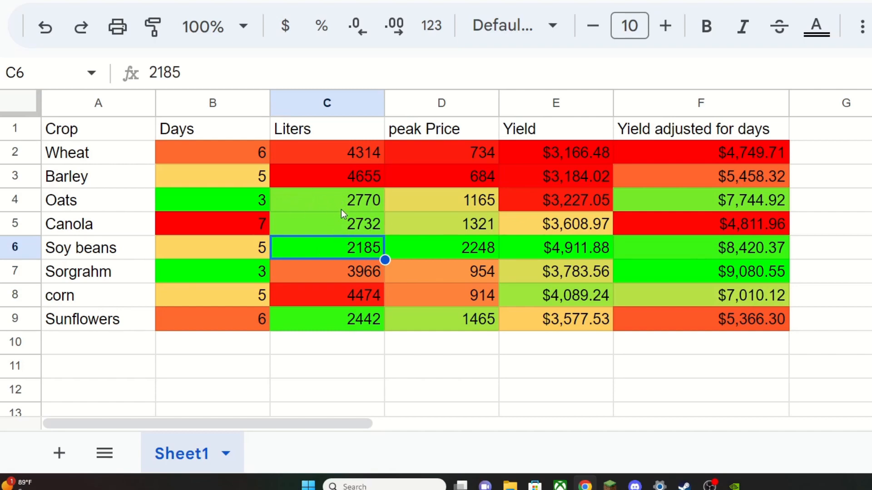
{"action": "mouse_move", "coordinate": [358, 281]}
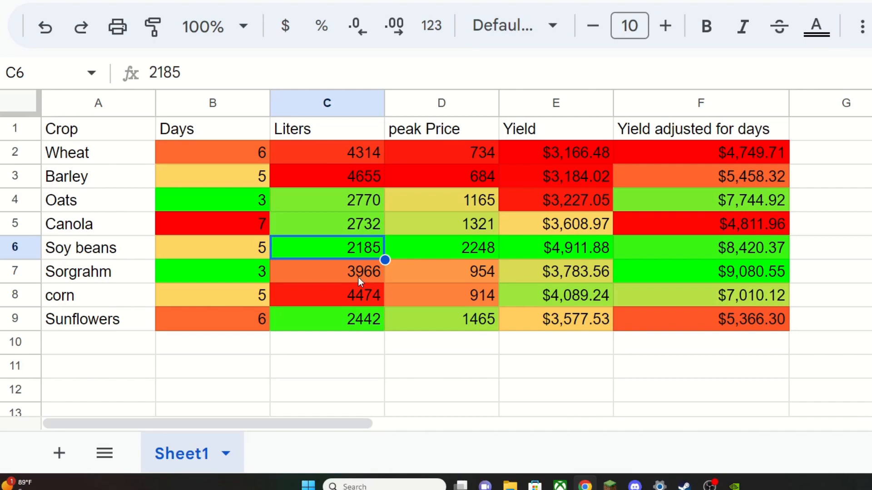
{"action": "mouse_move", "coordinate": [363, 324]}
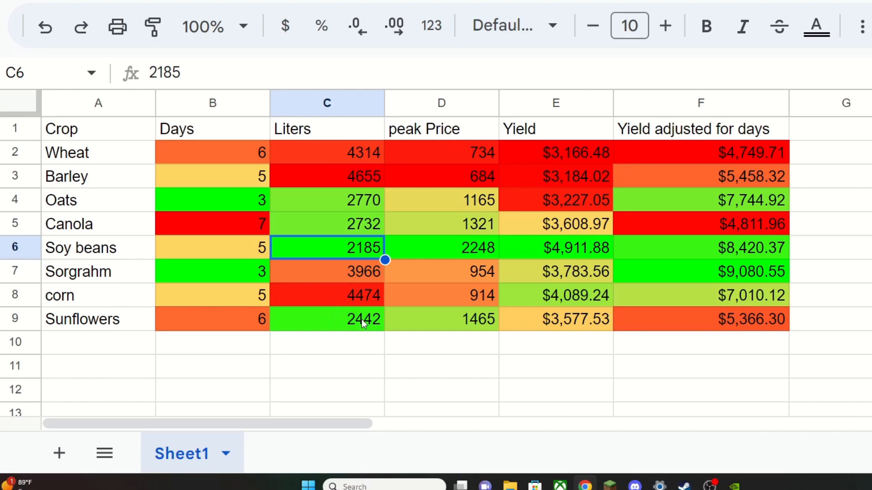
{"action": "mouse_move", "coordinate": [466, 160]}
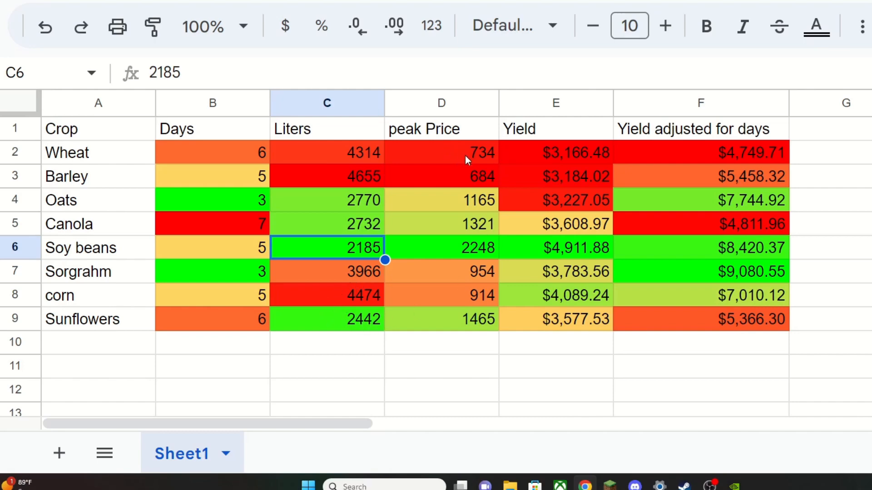
{"action": "mouse_move", "coordinate": [456, 185]}
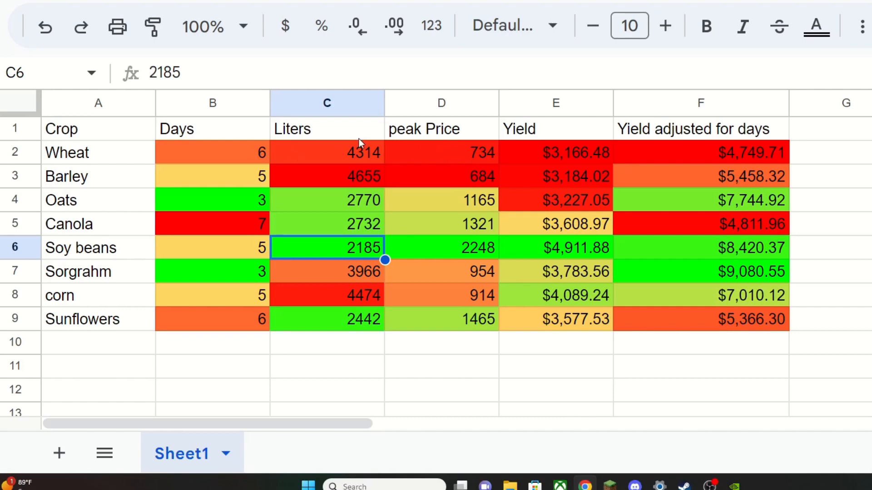
{"action": "mouse_move", "coordinate": [421, 246]}
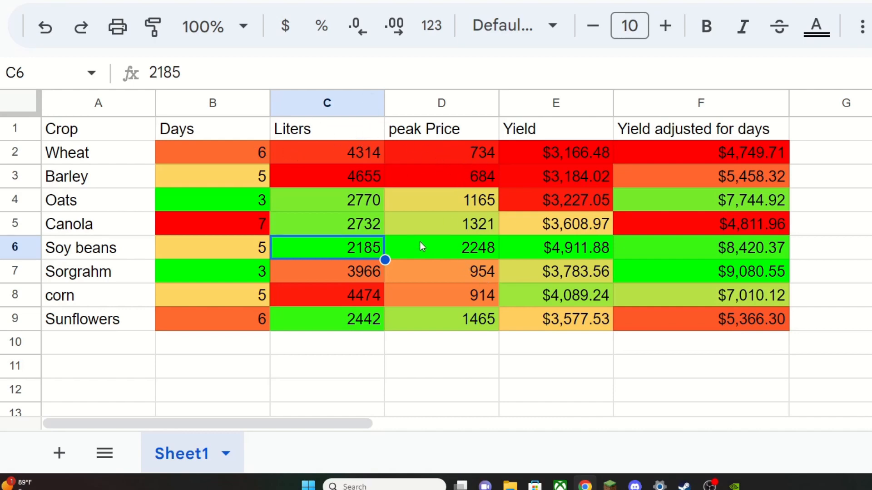
{"action": "mouse_move", "coordinate": [327, 251]}
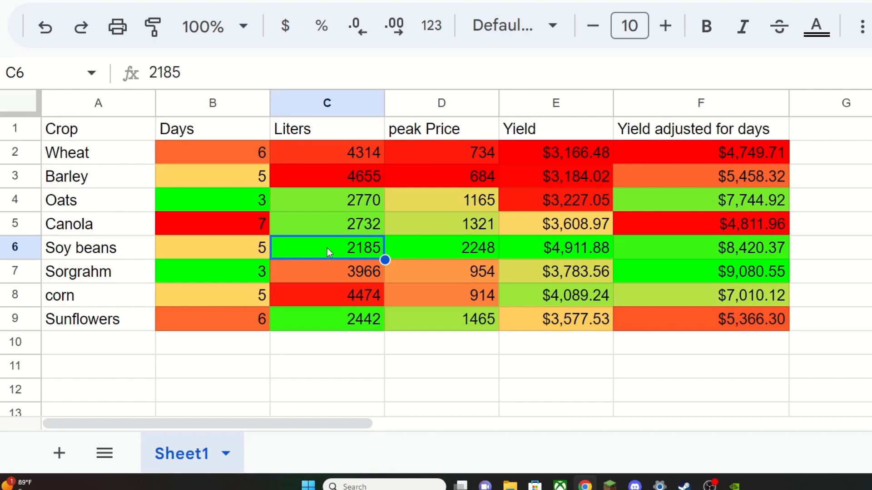
{"action": "mouse_move", "coordinate": [538, 154]}
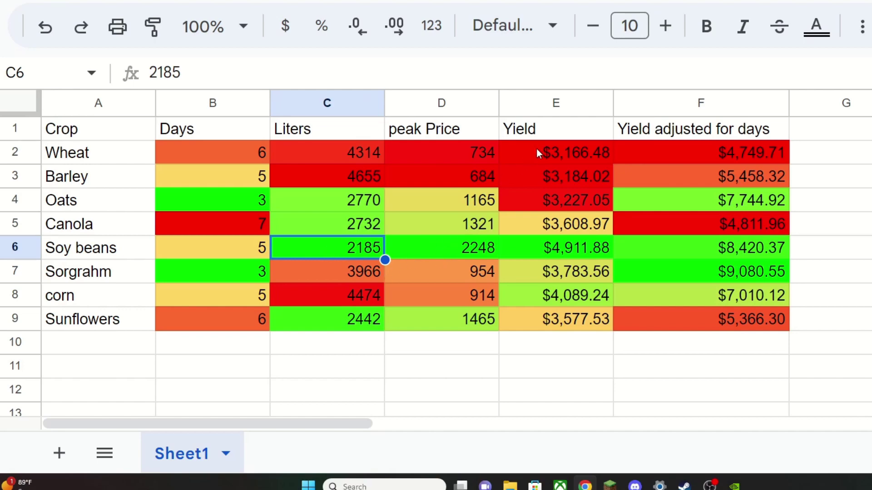
{"action": "mouse_move", "coordinate": [313, 155]}
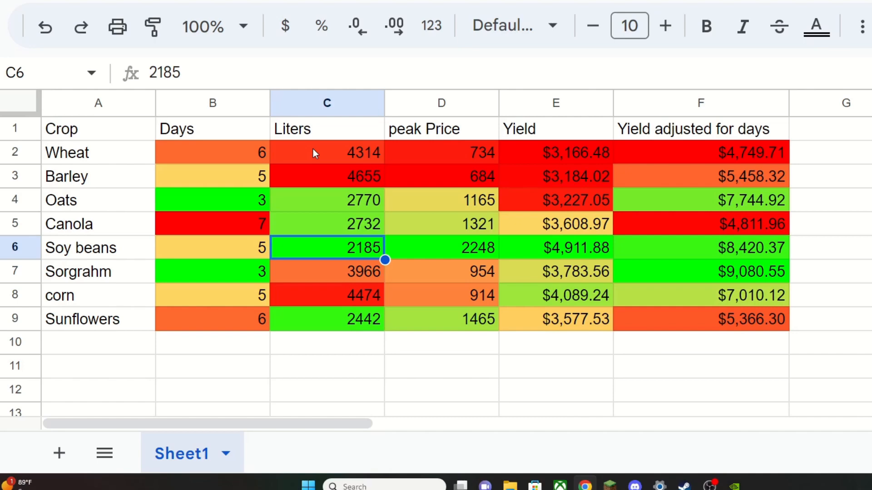
{"action": "mouse_move", "coordinate": [540, 155]}
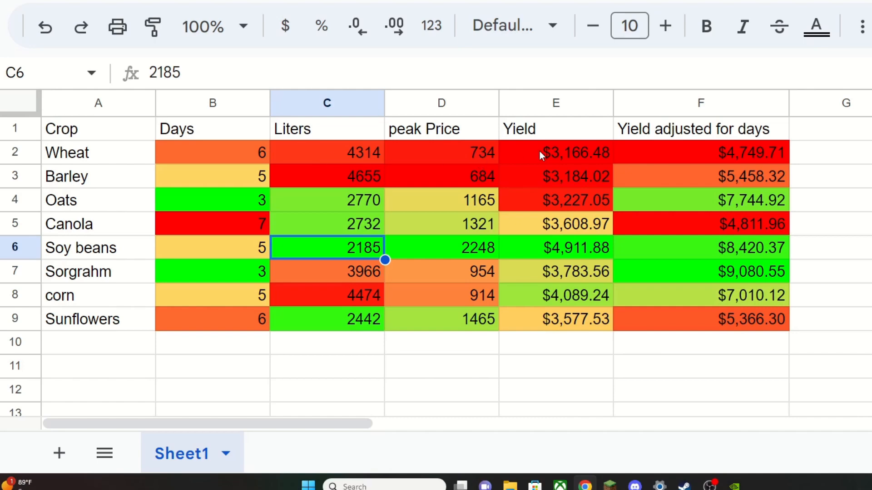
{"action": "mouse_move", "coordinate": [574, 157]}
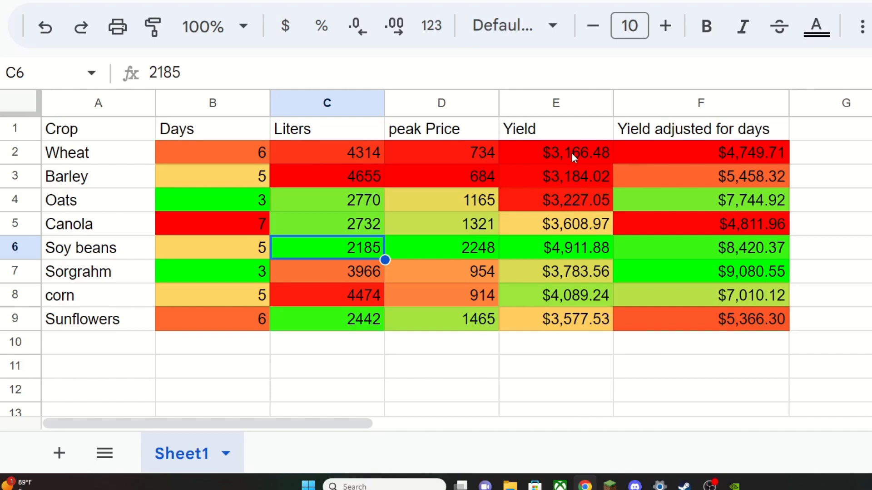
{"action": "mouse_move", "coordinate": [542, 246]}
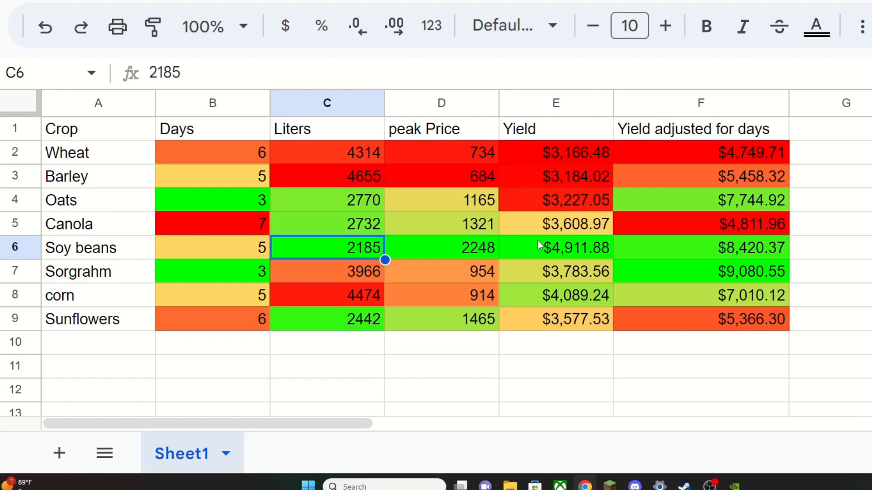
{"action": "left_click", "coordinate": [555, 247]}
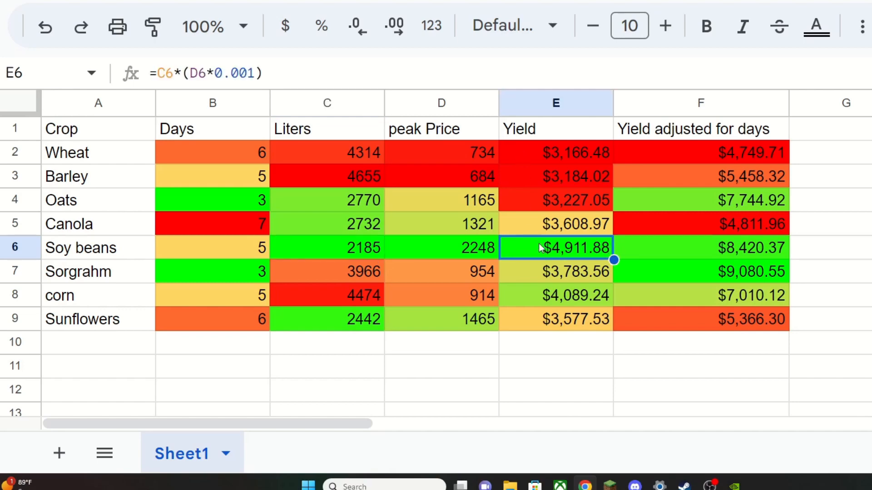
{"action": "mouse_move", "coordinate": [523, 251]}
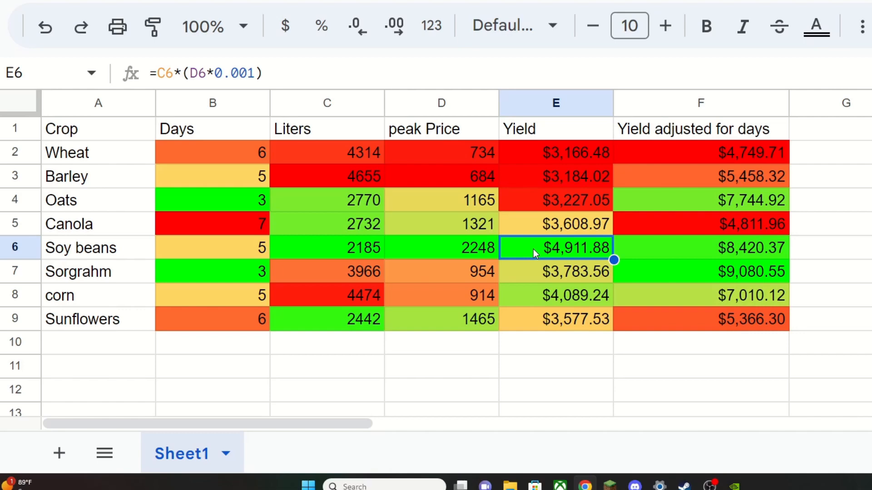
{"action": "left_click", "coordinate": [555, 295]}
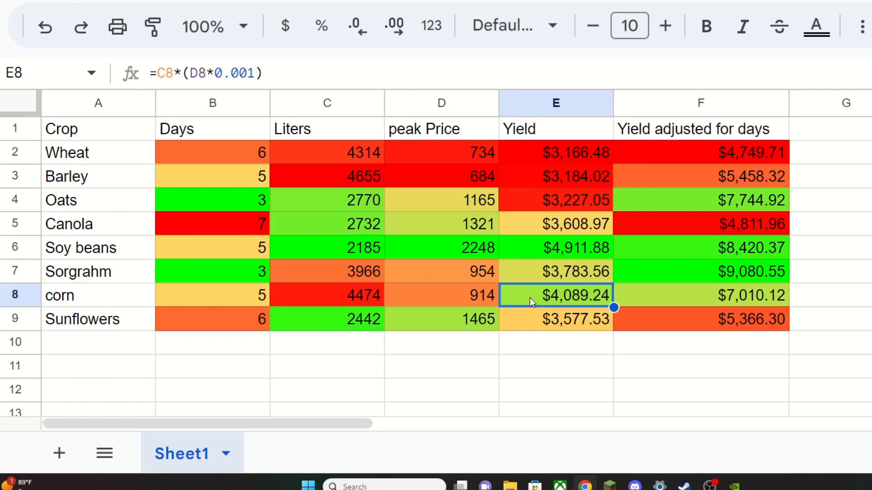
{"action": "mouse_move", "coordinate": [507, 150]}
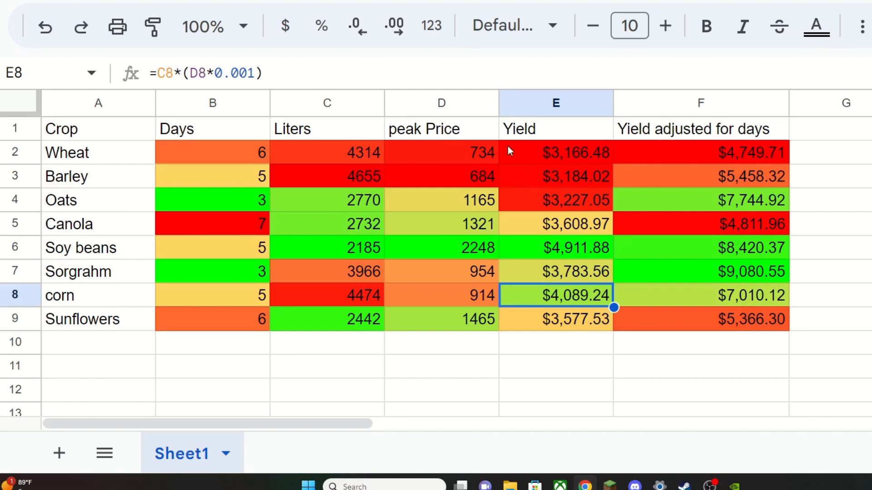
{"action": "mouse_move", "coordinate": [537, 169]}
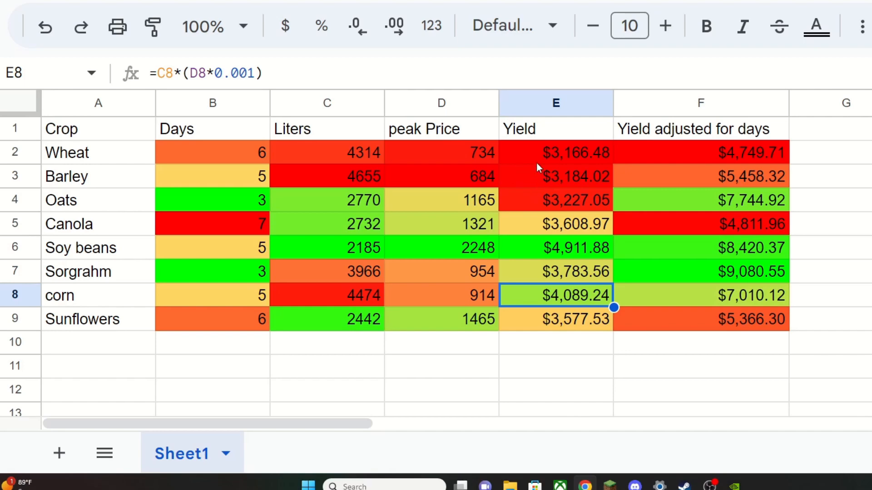
{"action": "mouse_move", "coordinate": [583, 200]}
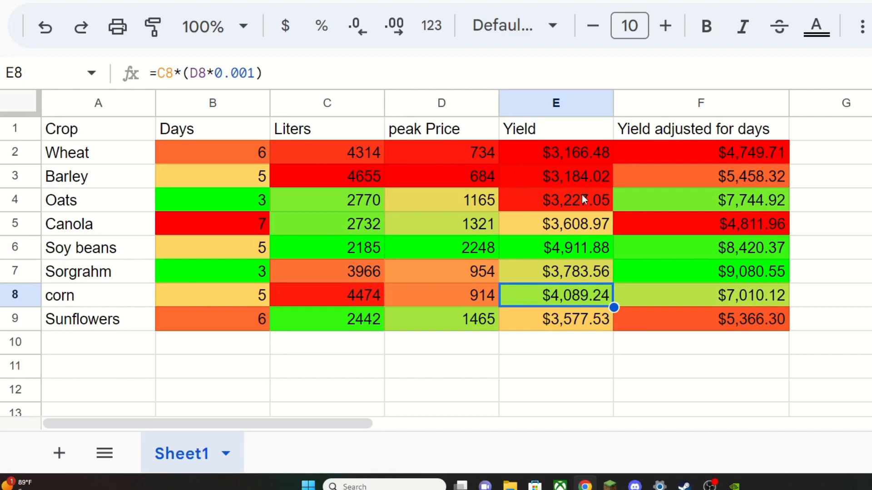
{"action": "mouse_move", "coordinate": [520, 210]}
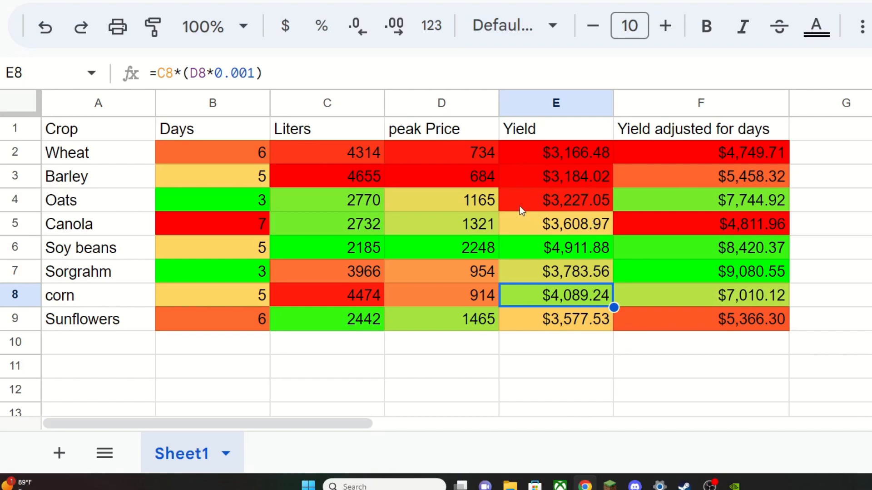
{"action": "mouse_move", "coordinate": [528, 186]}
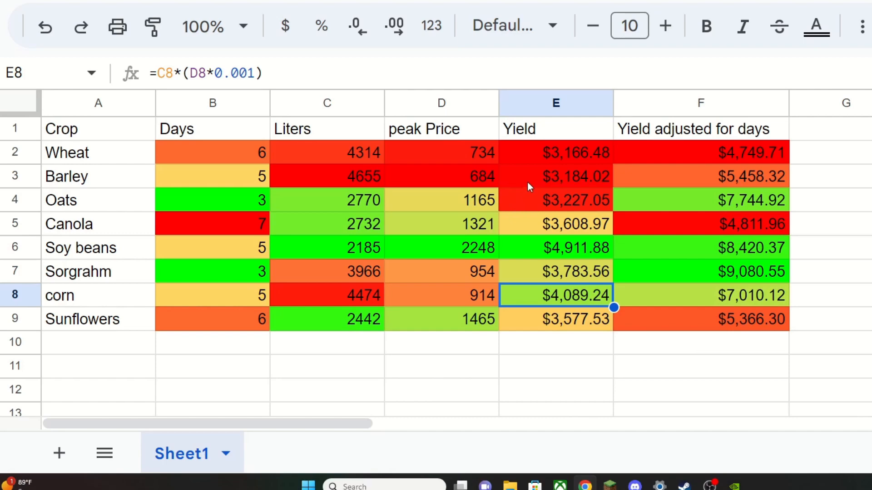
{"action": "mouse_move", "coordinate": [565, 320]}
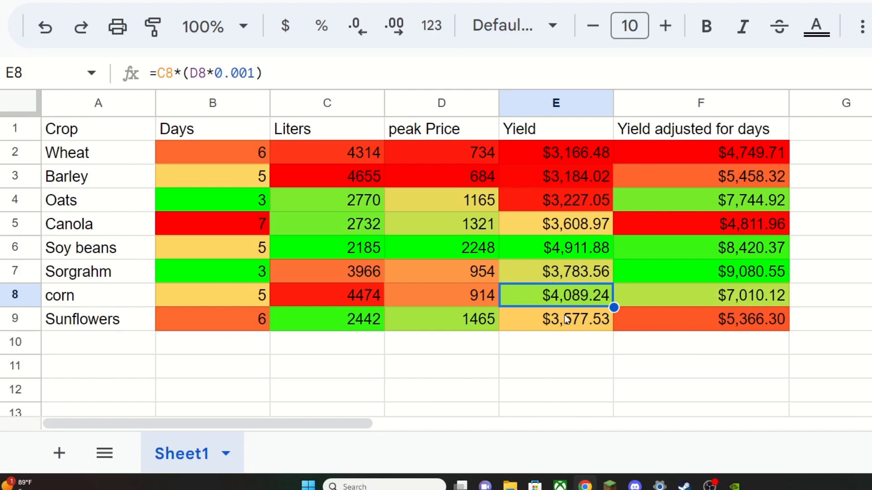
{"action": "mouse_move", "coordinate": [566, 278]}
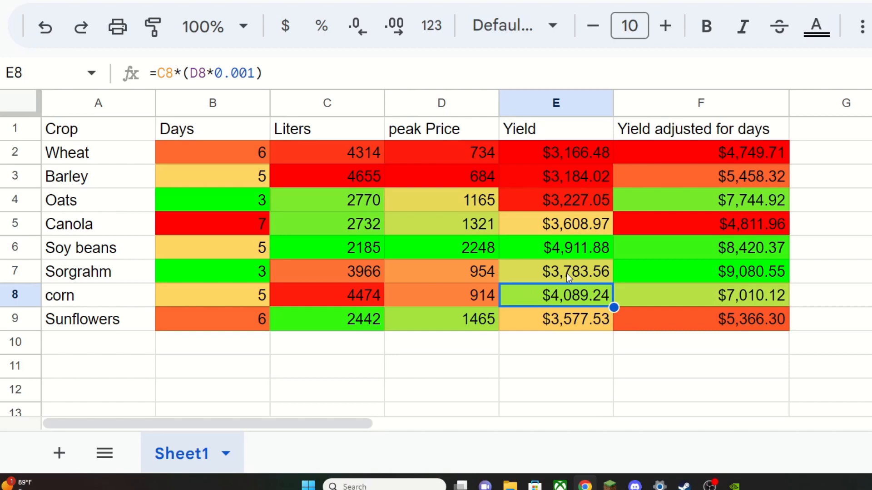
{"action": "mouse_move", "coordinate": [545, 278]}
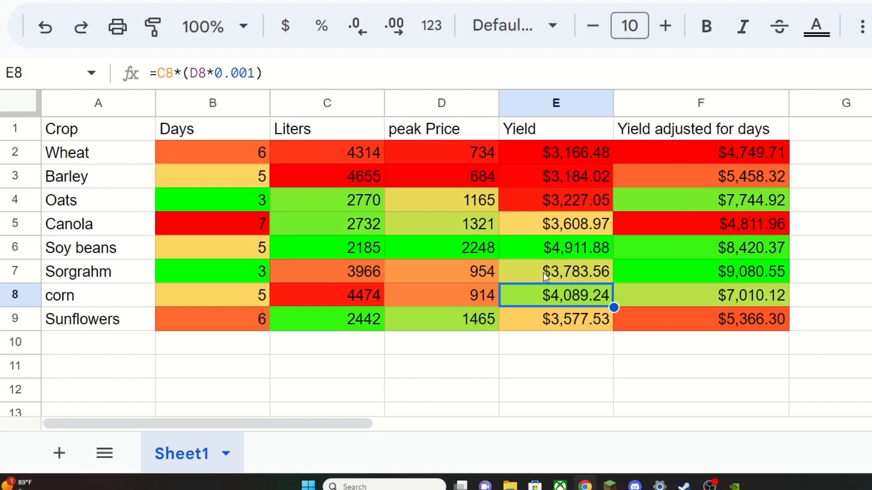
{"action": "mouse_move", "coordinate": [517, 249]}
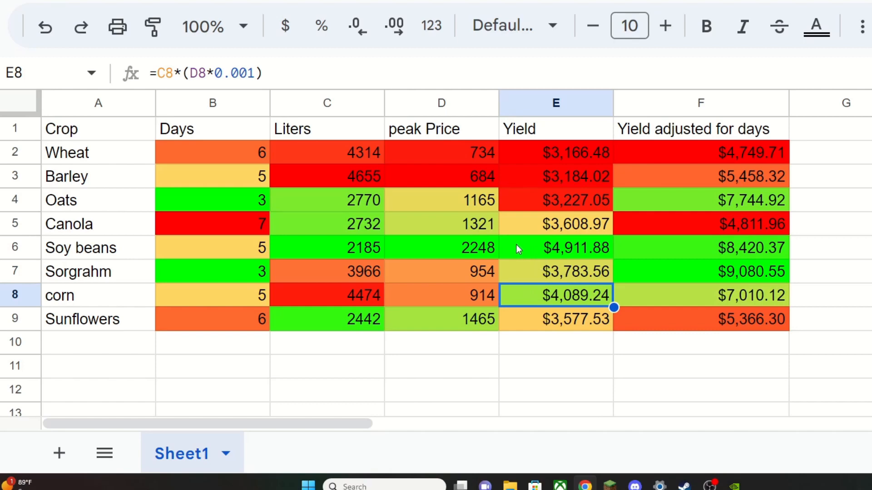
{"action": "mouse_move", "coordinate": [583, 256]}
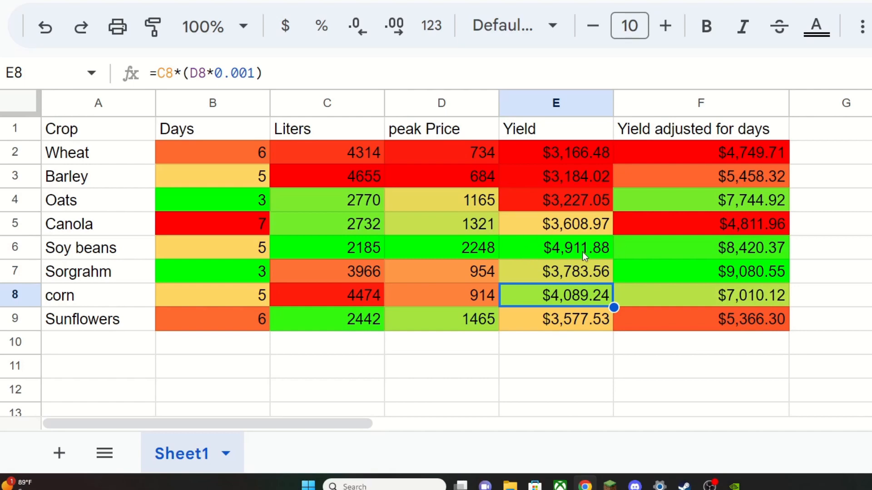
{"action": "mouse_move", "coordinate": [547, 244]}
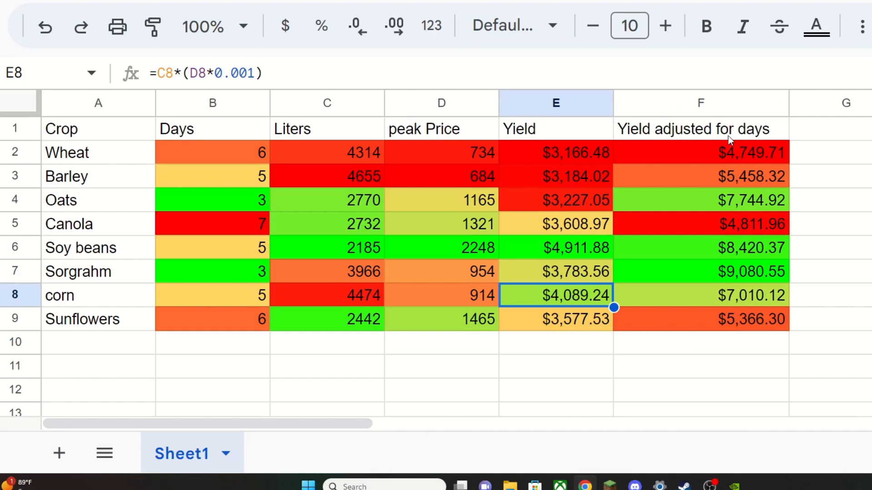
{"action": "mouse_move", "coordinate": [729, 177]}
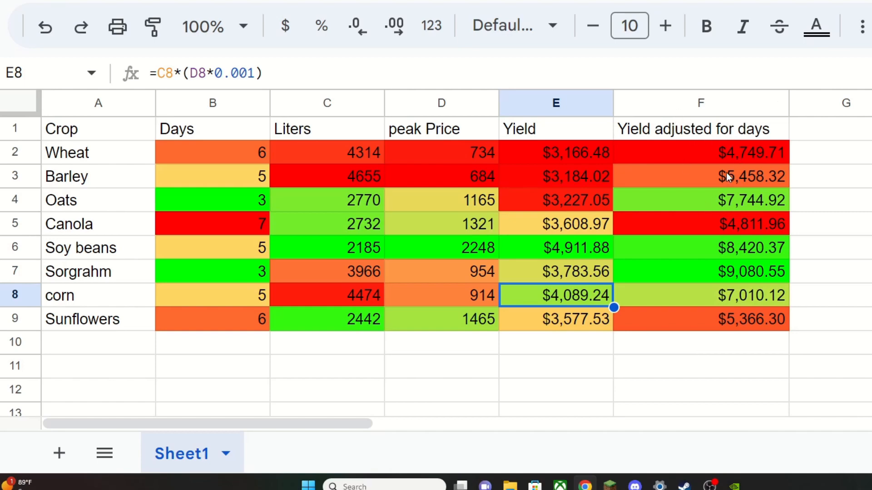
{"action": "mouse_move", "coordinate": [627, 161]}
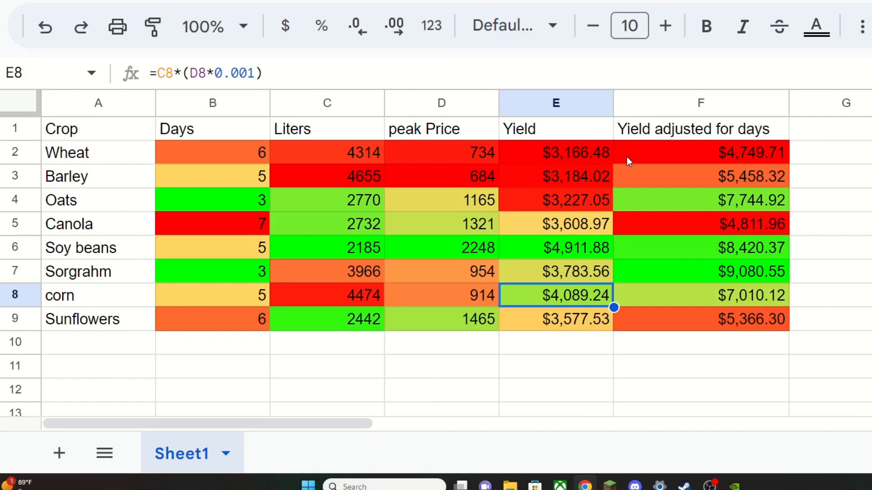
{"action": "mouse_move", "coordinate": [206, 123]}
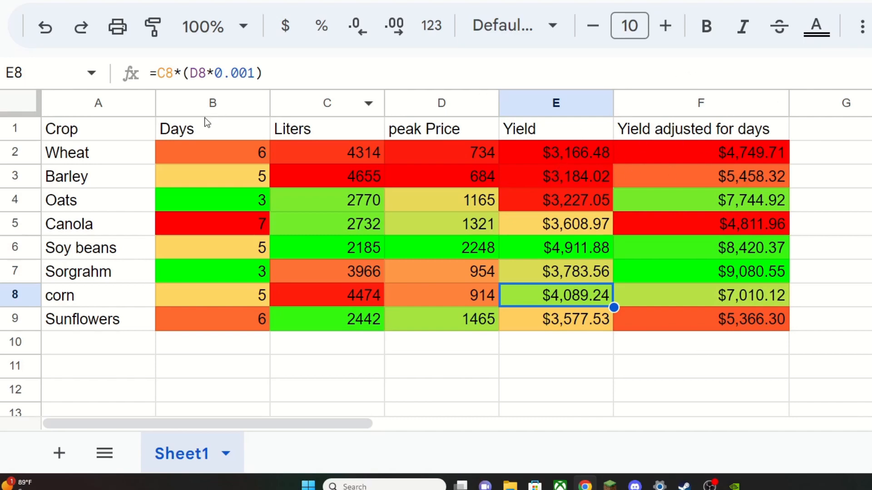
{"action": "mouse_move", "coordinate": [205, 148]}
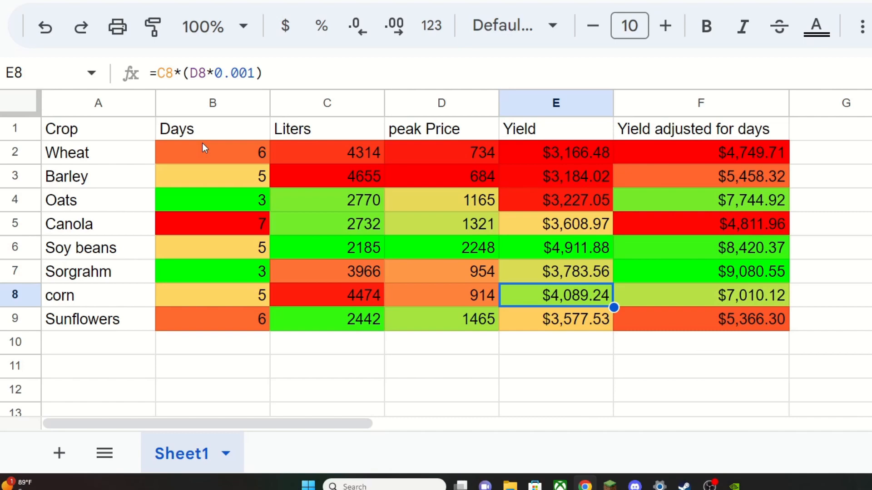
{"action": "mouse_move", "coordinate": [311, 155]}
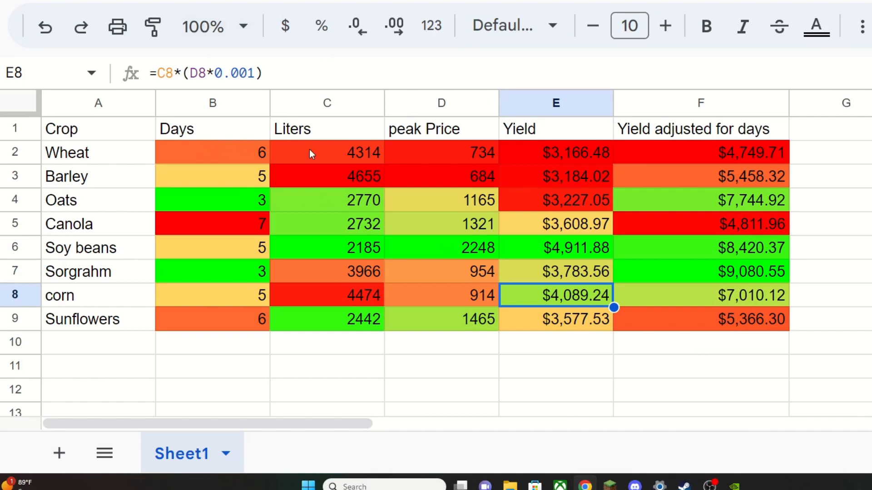
{"action": "mouse_move", "coordinate": [708, 162]}
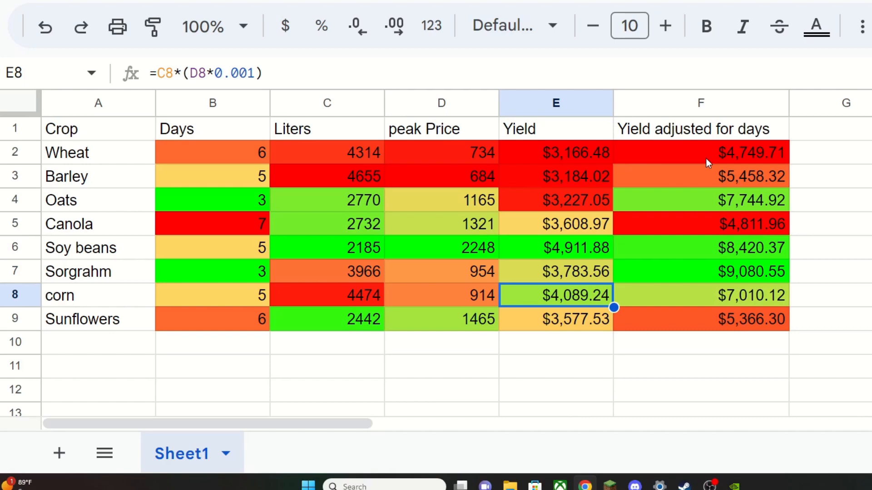
{"action": "mouse_move", "coordinate": [670, 141]}
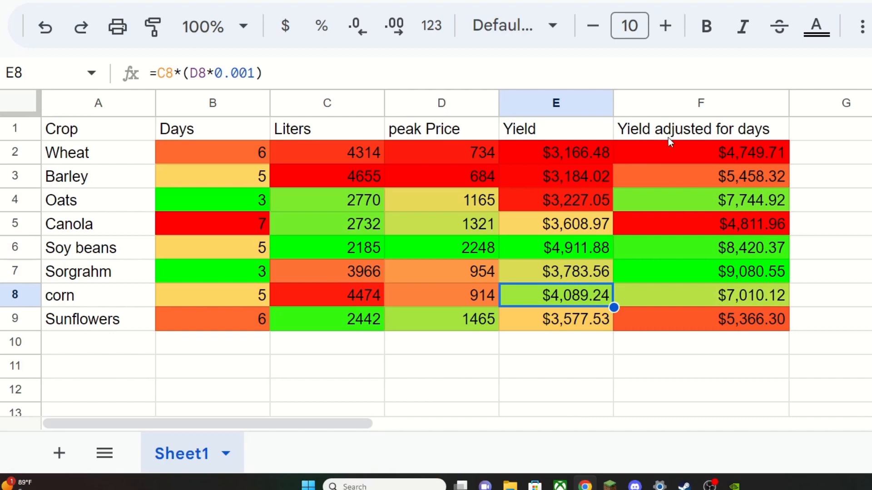
{"action": "mouse_move", "coordinate": [687, 158]}
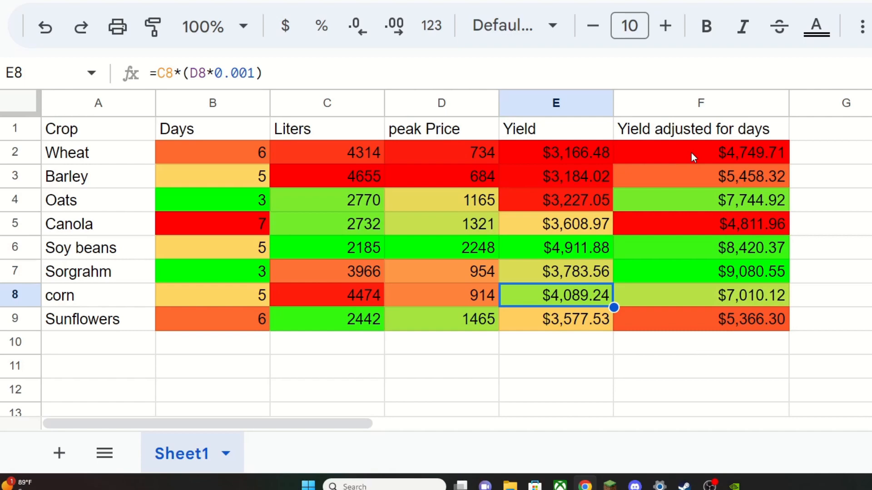
{"action": "mouse_move", "coordinate": [665, 225]}
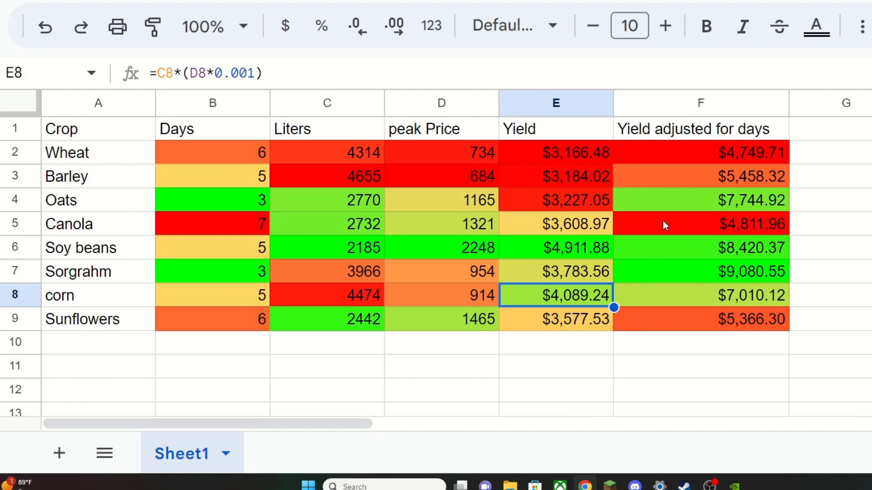
{"action": "mouse_move", "coordinate": [652, 311]}
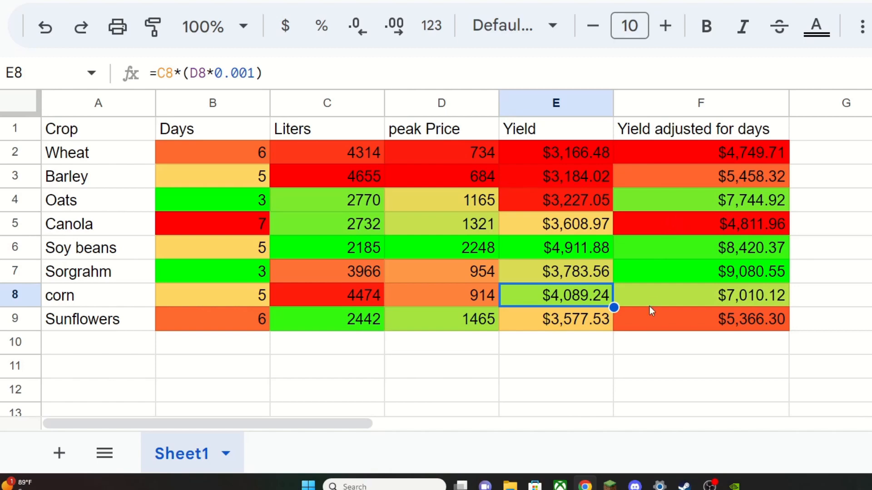
{"action": "mouse_move", "coordinate": [285, 321]}
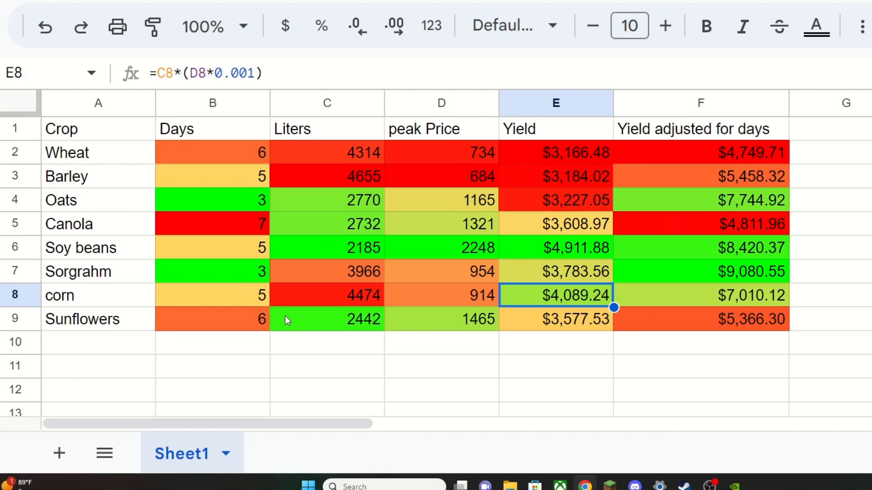
{"action": "mouse_move", "coordinate": [268, 328]}
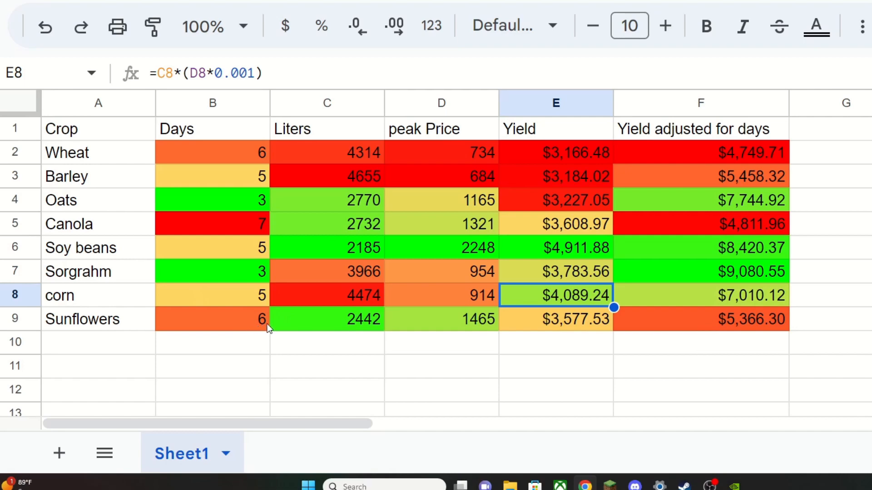
{"action": "mouse_move", "coordinate": [664, 313]}
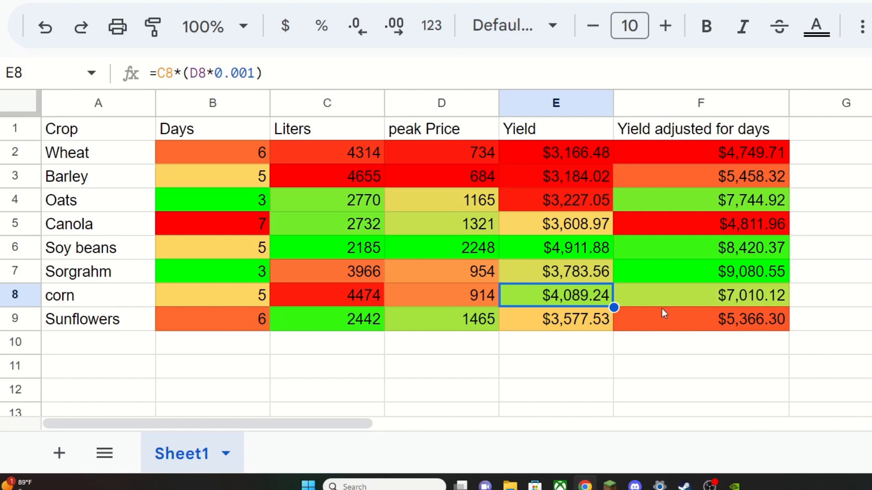
{"action": "mouse_move", "coordinate": [233, 291]}
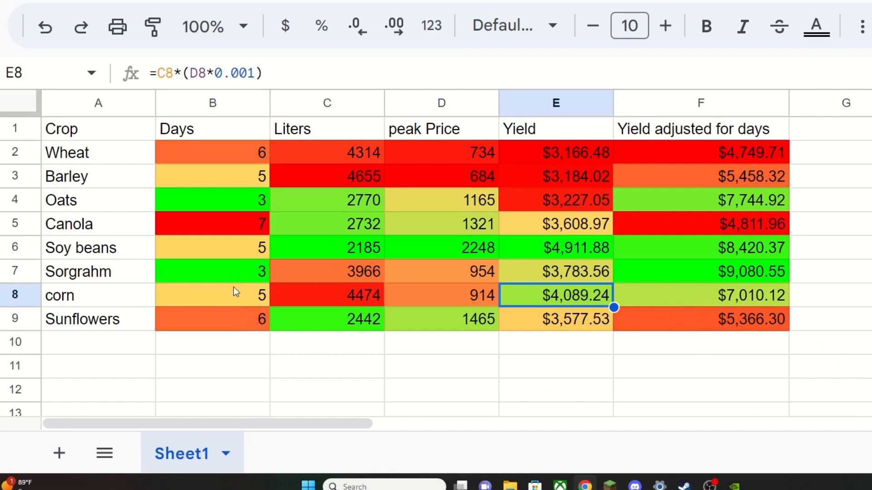
{"action": "mouse_move", "coordinate": [239, 282]}
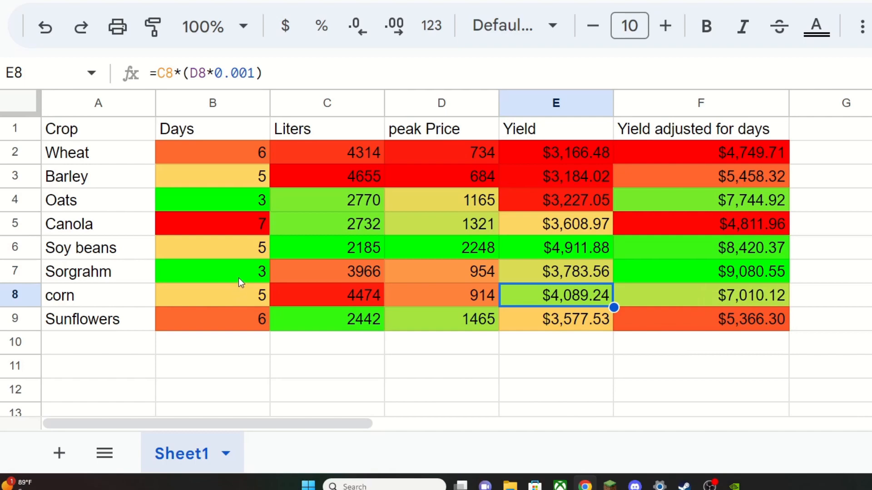
{"action": "mouse_move", "coordinate": [418, 230]}
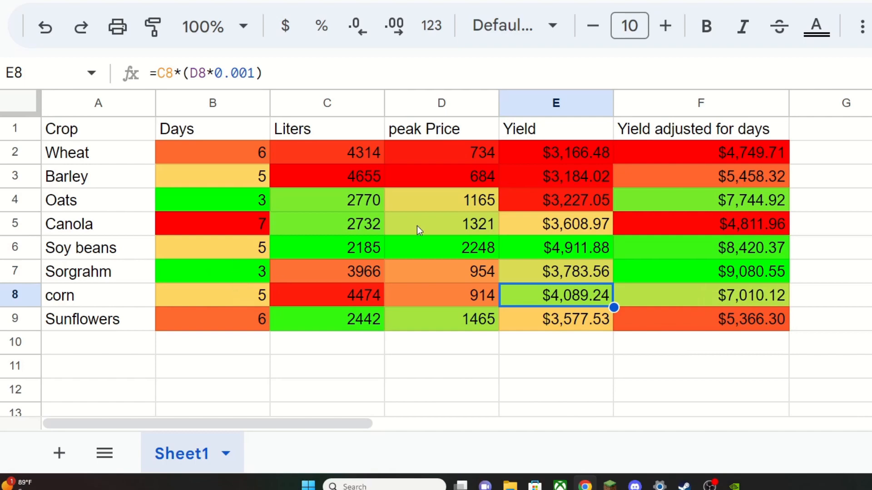
{"action": "mouse_move", "coordinate": [720, 269]}
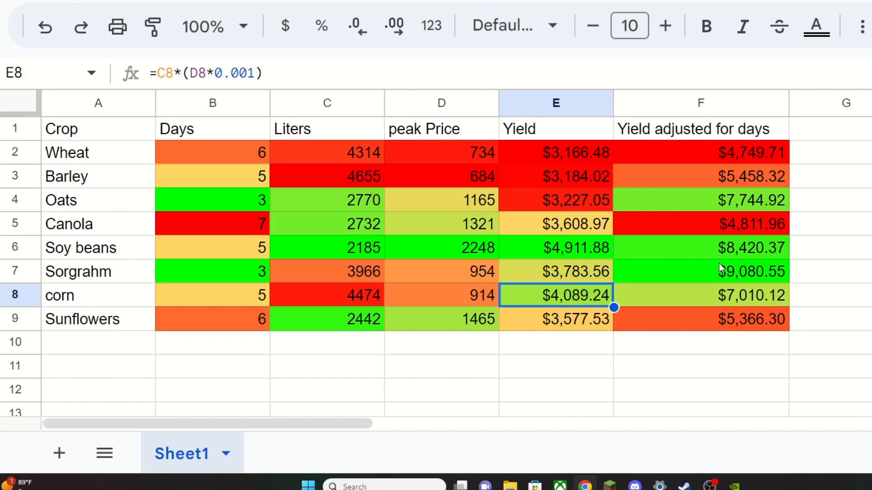
{"action": "mouse_move", "coordinate": [764, 278]}
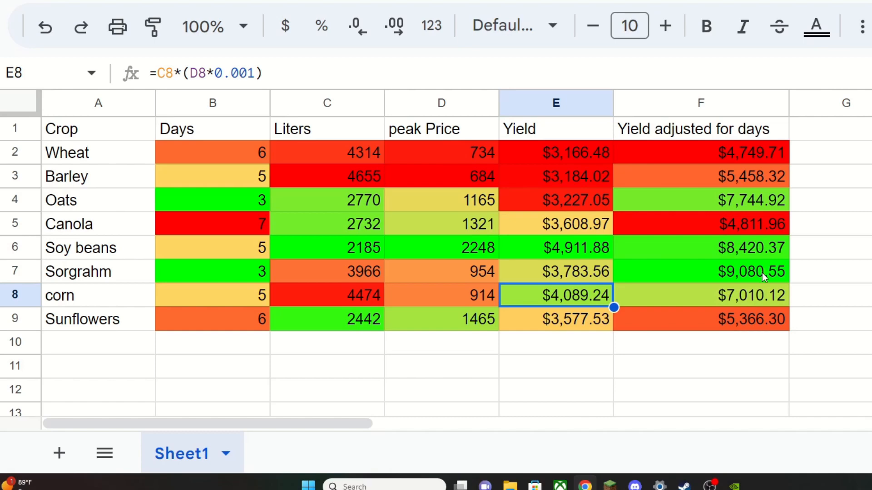
{"action": "mouse_move", "coordinate": [264, 272]}
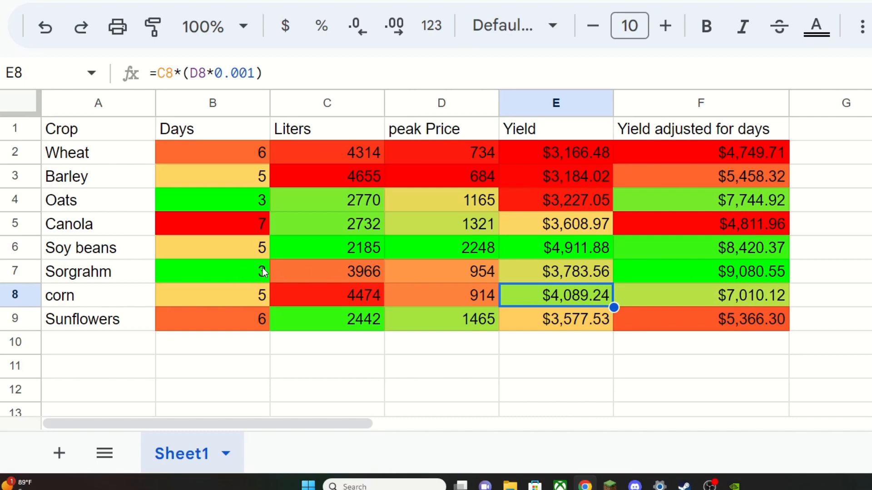
{"action": "mouse_move", "coordinate": [506, 277]}
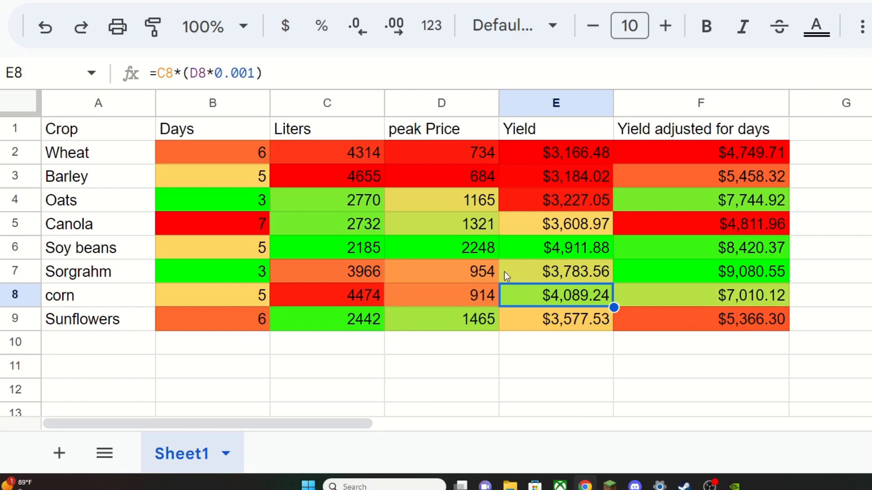
{"action": "mouse_move", "coordinate": [366, 280]}
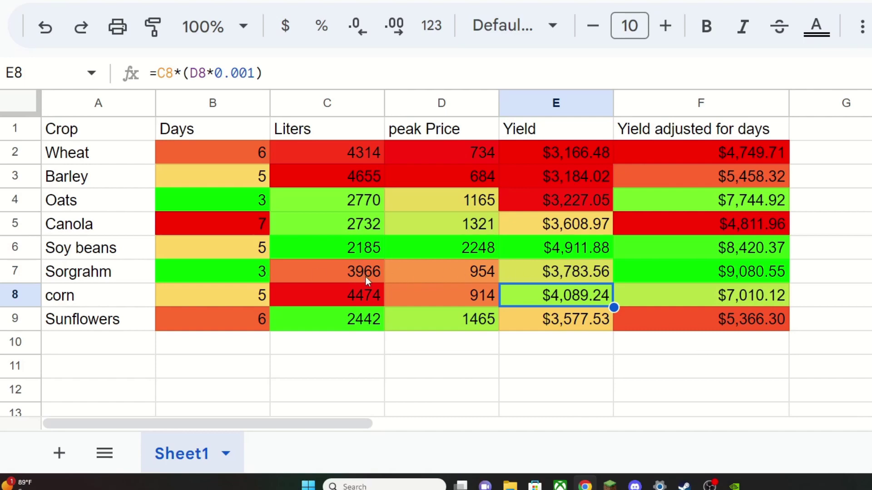
{"action": "mouse_move", "coordinate": [667, 248]}
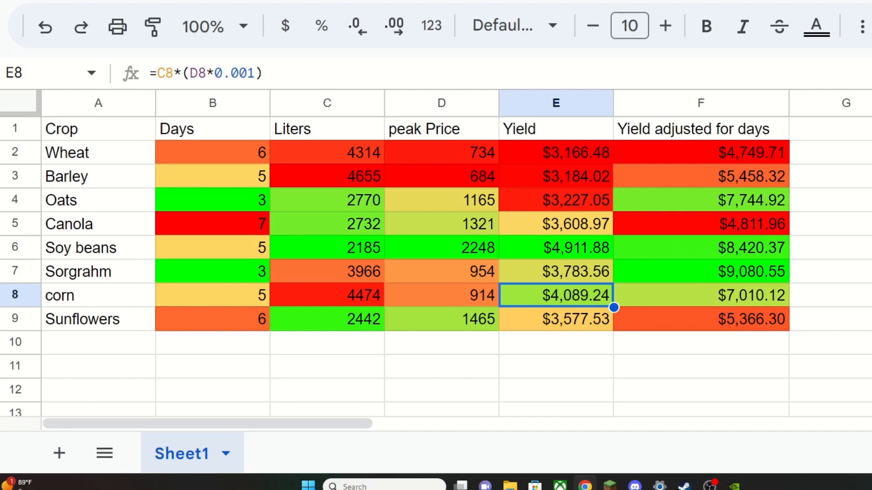
{"action": "mouse_move", "coordinate": [727, 268]}
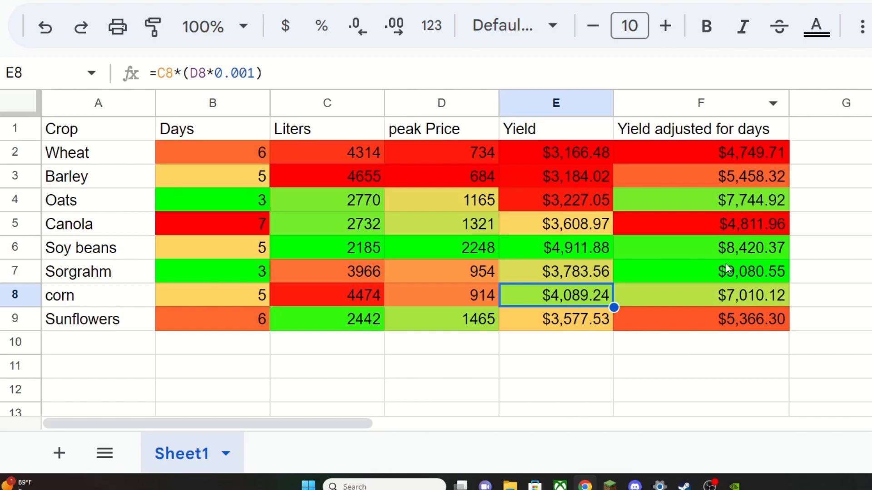
{"action": "mouse_move", "coordinate": [775, 249]}
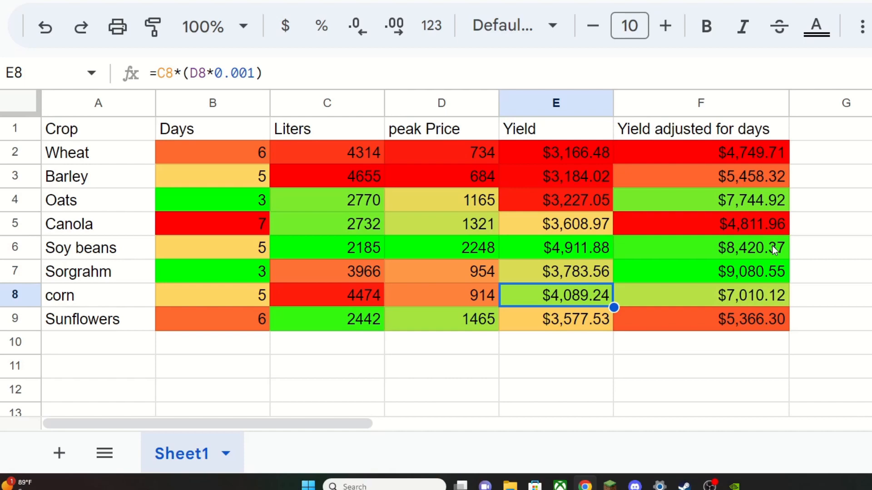
{"action": "mouse_move", "coordinate": [187, 243]}
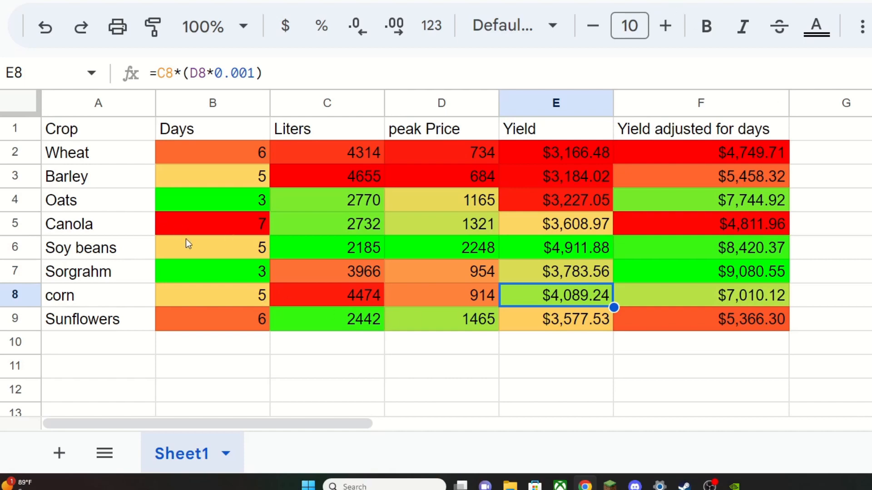
{"action": "mouse_move", "coordinate": [494, 254]}
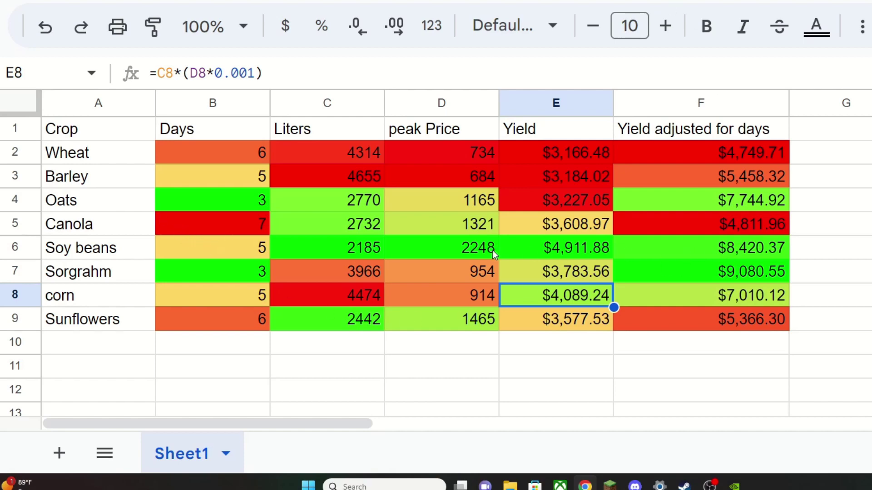
{"action": "mouse_move", "coordinate": [765, 253]}
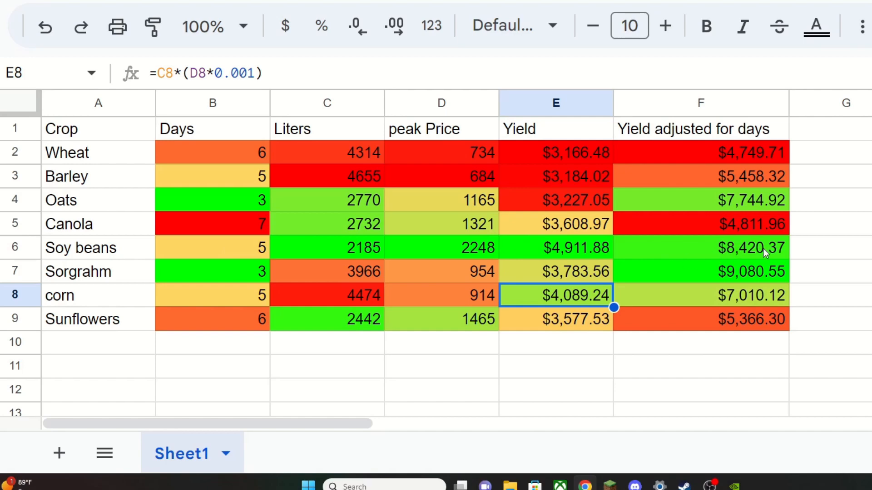
{"action": "mouse_move", "coordinate": [702, 209]}
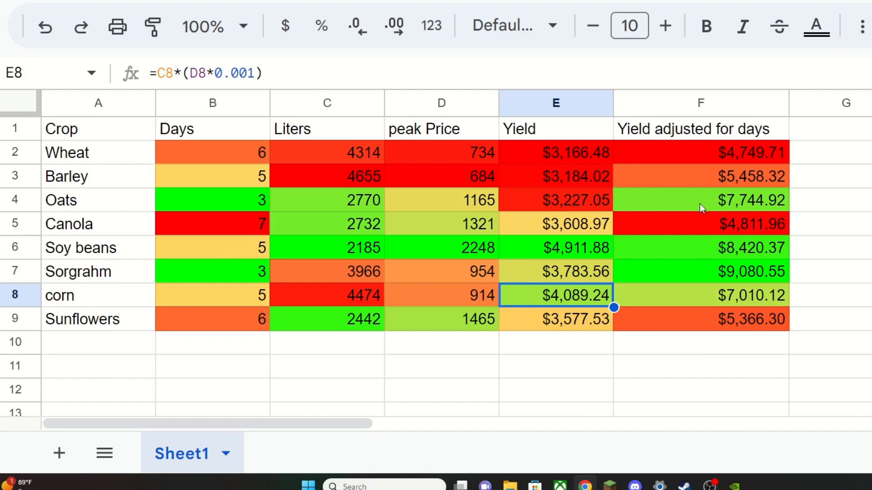
{"action": "mouse_move", "coordinate": [227, 205]}
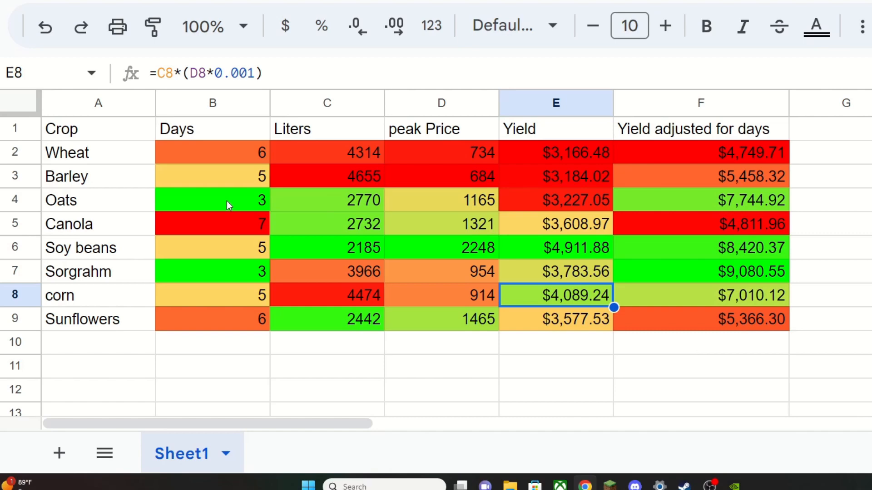
{"action": "mouse_move", "coordinate": [385, 213]}
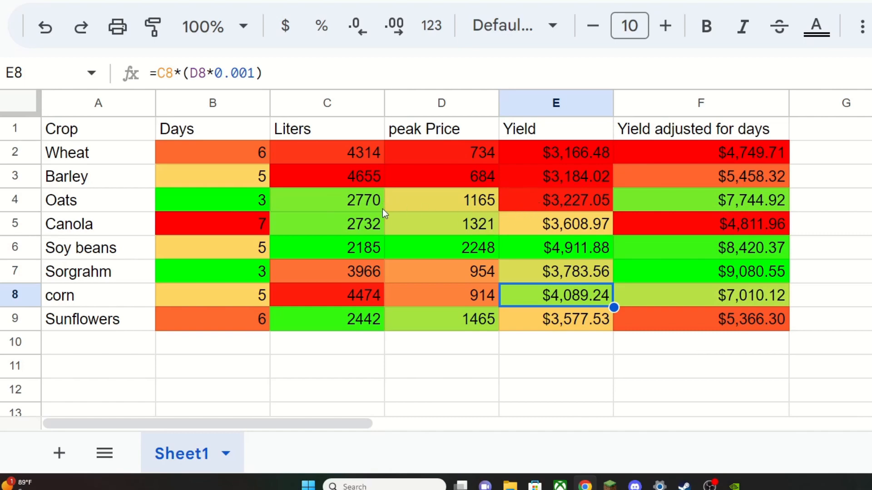
{"action": "mouse_move", "coordinate": [728, 342]}
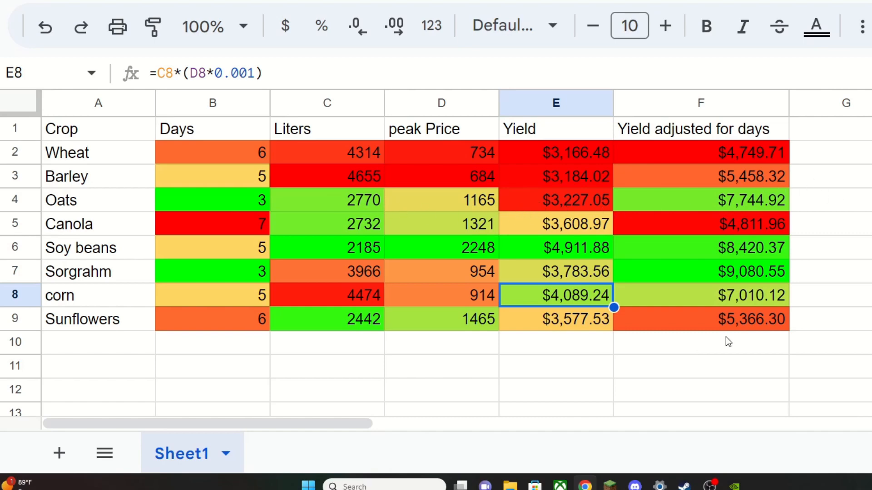
{"action": "mouse_move", "coordinate": [756, 312]}
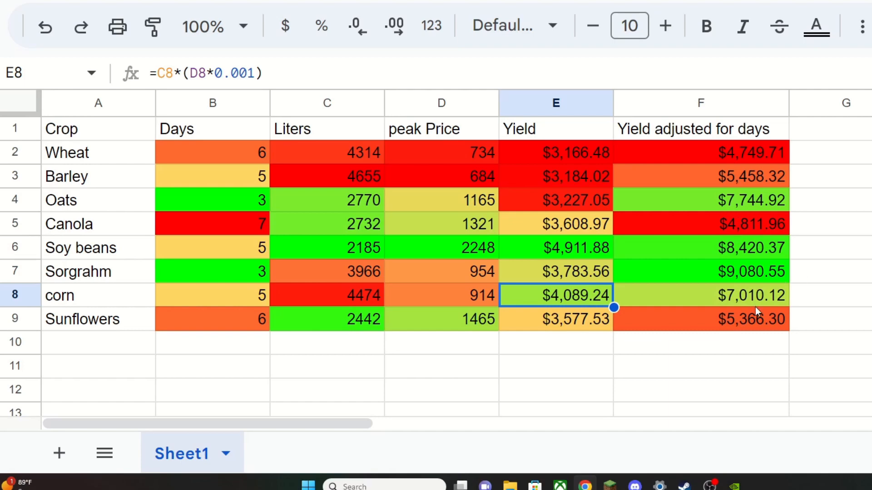
{"action": "mouse_move", "coordinate": [742, 296]}
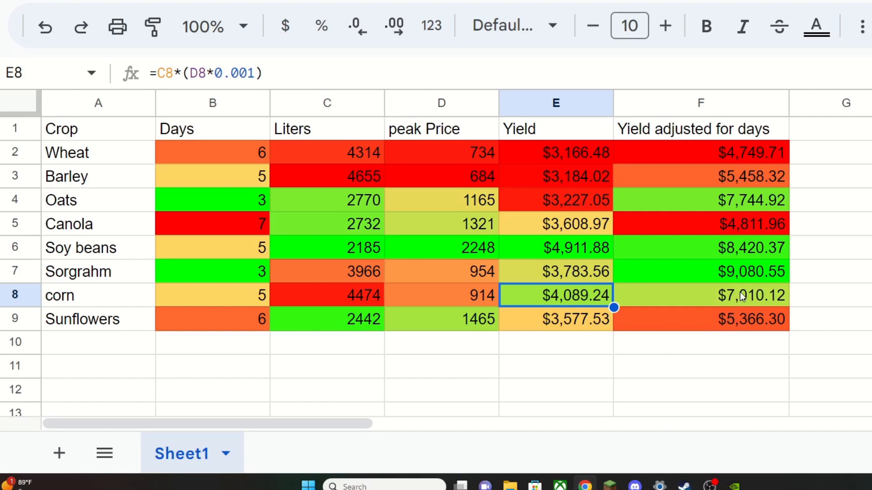
{"action": "mouse_move", "coordinate": [724, 179]}
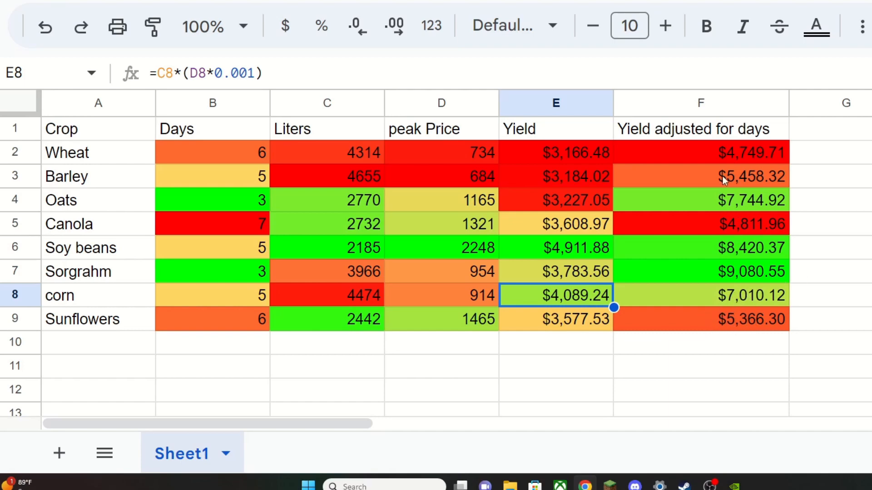
{"action": "mouse_move", "coordinate": [713, 235]}
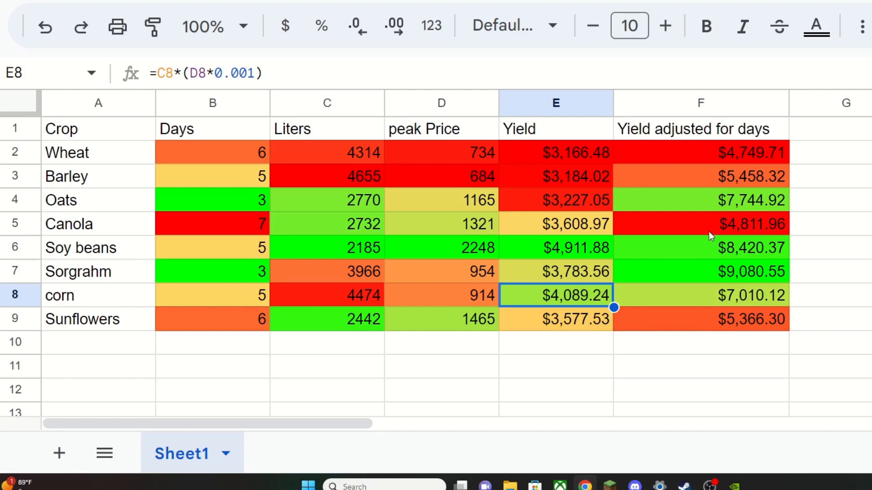
{"action": "mouse_move", "coordinate": [250, 162]}
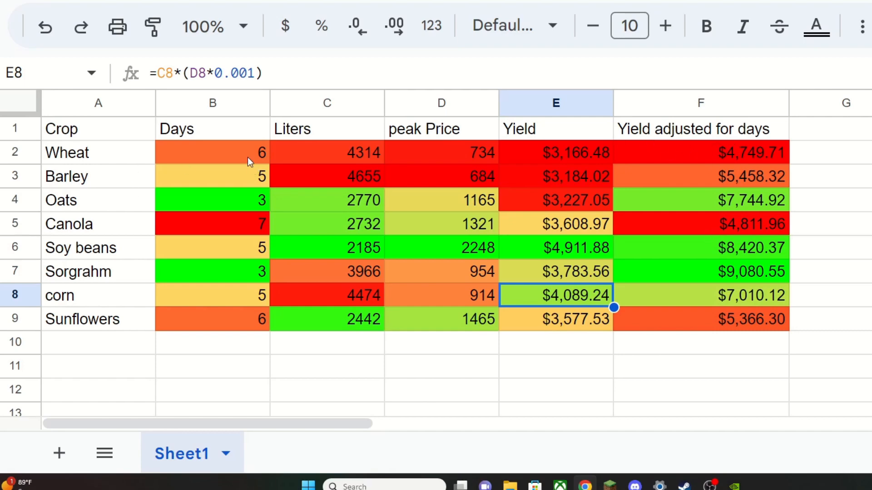
{"action": "mouse_move", "coordinate": [554, 165]}
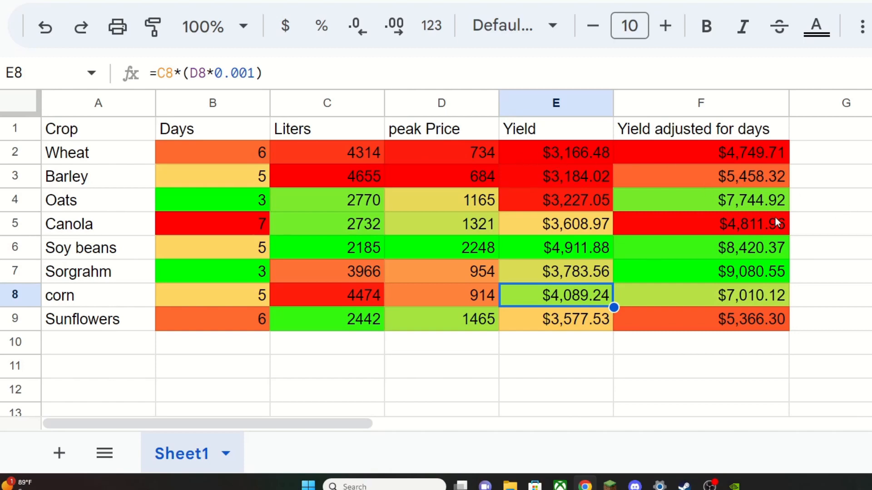
{"action": "mouse_move", "coordinate": [739, 256]}
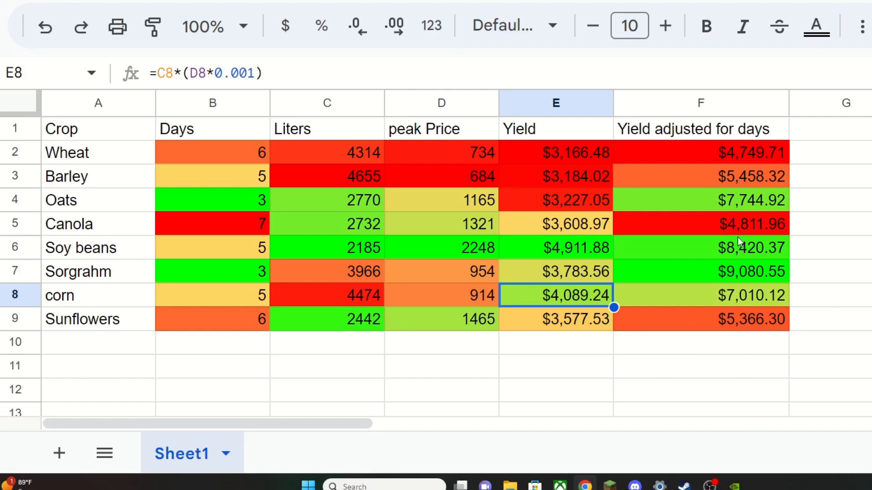
{"action": "mouse_move", "coordinate": [736, 271]}
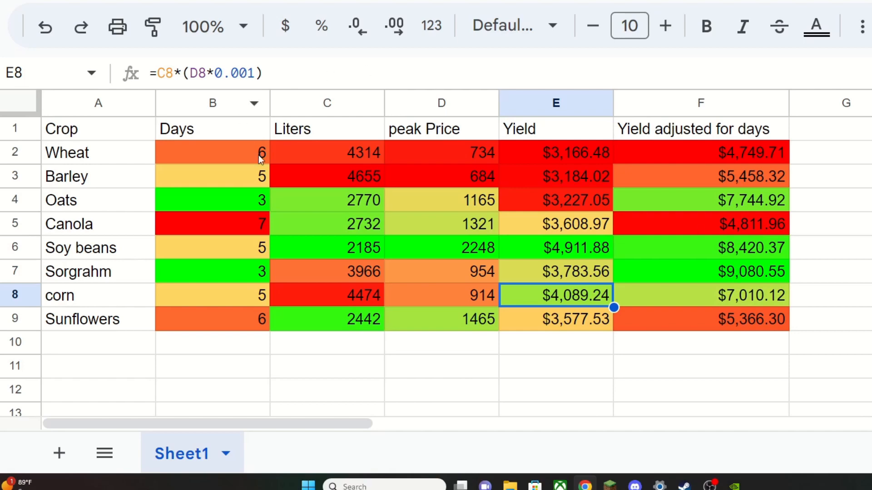
{"action": "mouse_move", "coordinate": [382, 251]}
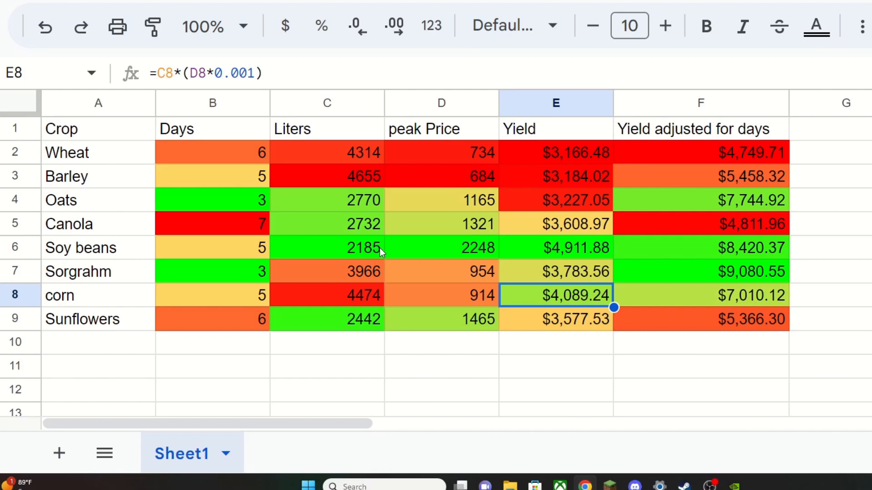
{"action": "mouse_move", "coordinate": [498, 257]}
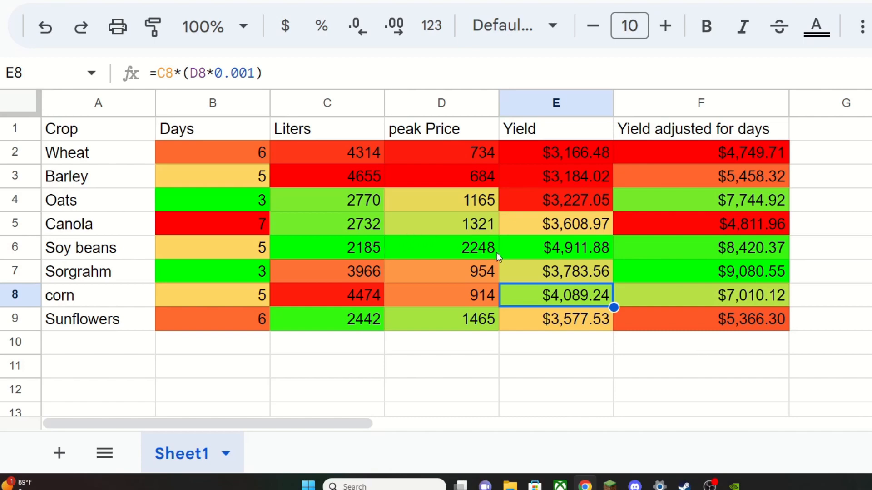
{"action": "mouse_move", "coordinate": [581, 255]}
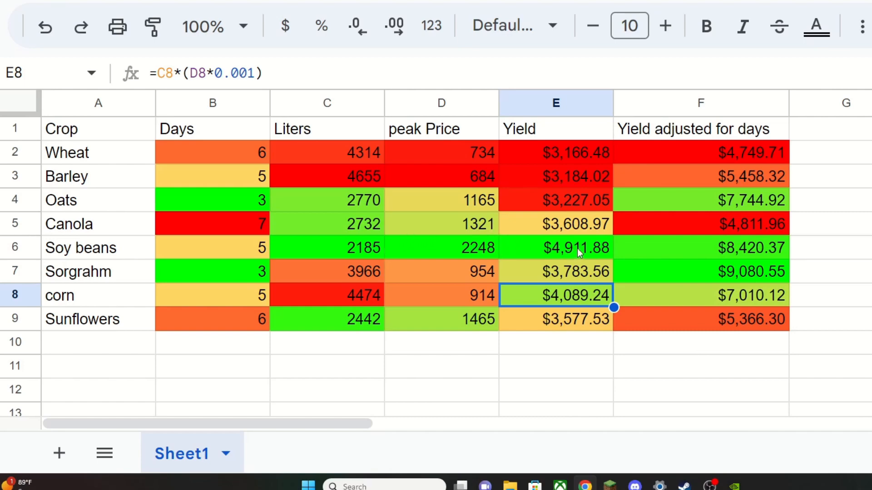
{"action": "mouse_move", "coordinate": [689, 249]}
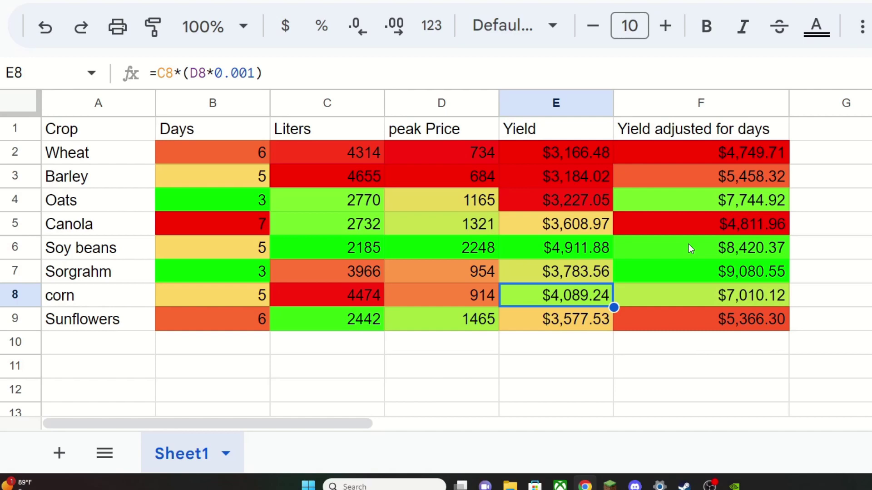
{"action": "mouse_move", "coordinate": [700, 161]}
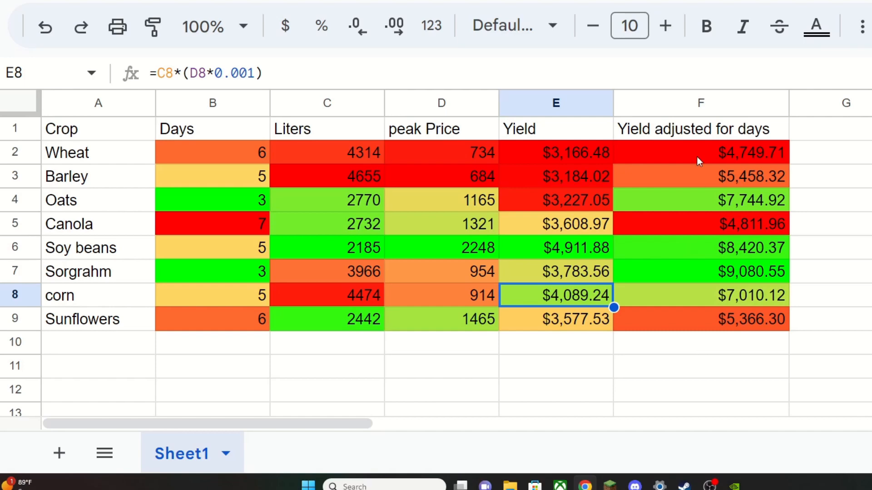
{"action": "mouse_move", "coordinate": [772, 257]}
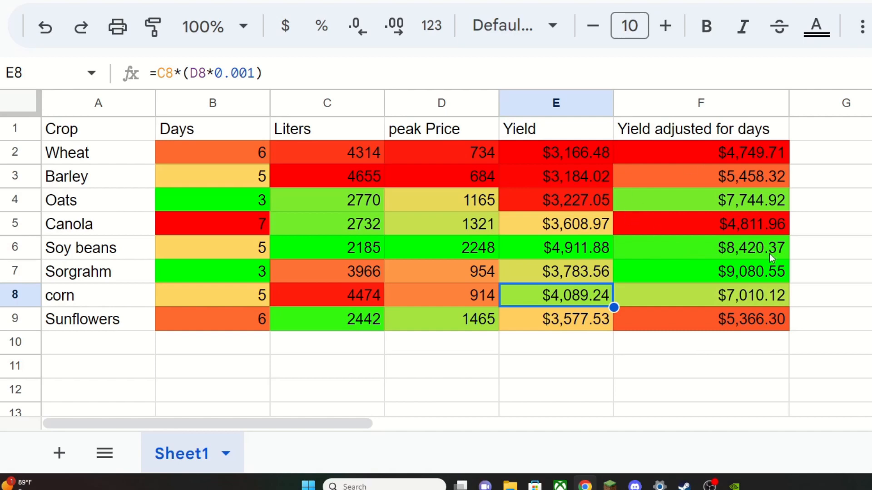
{"action": "mouse_move", "coordinate": [723, 232]}
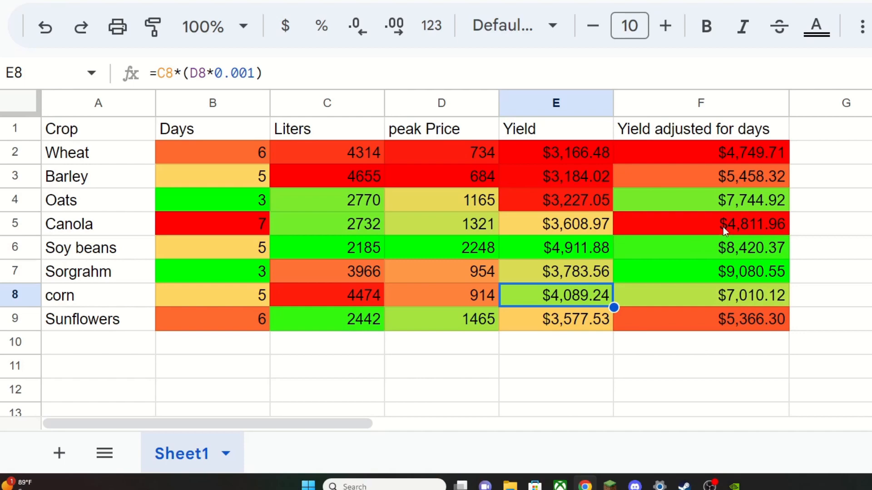
{"action": "mouse_move", "coordinate": [725, 271]}
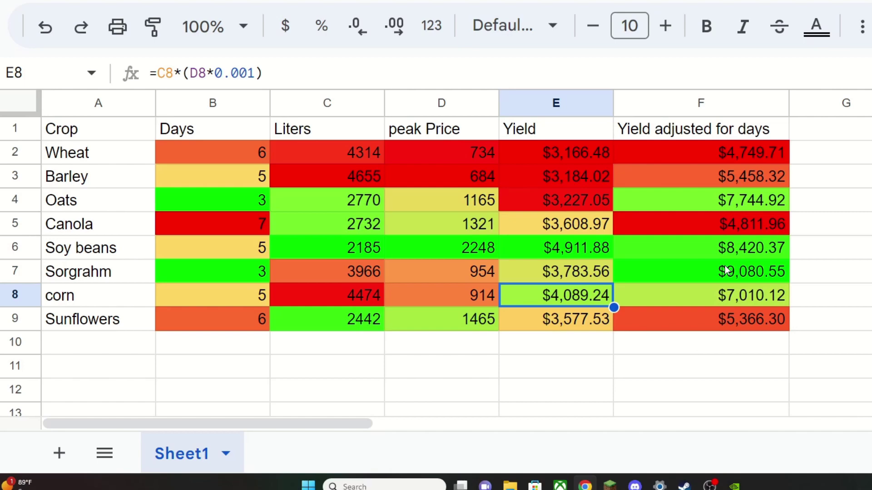
{"action": "mouse_move", "coordinate": [761, 279]}
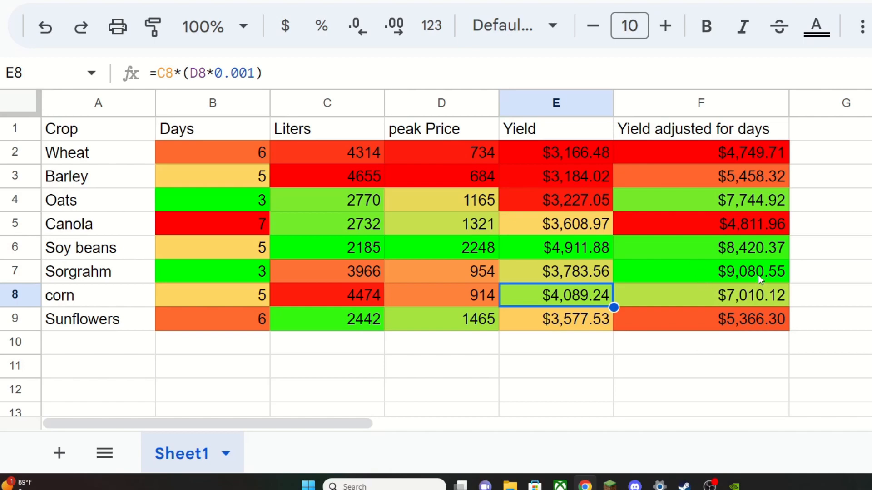
{"action": "mouse_move", "coordinate": [772, 273]}
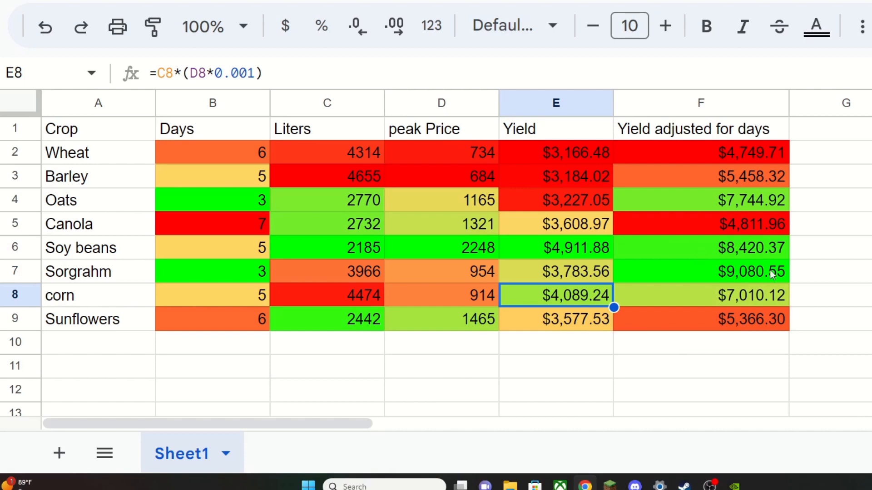
{"action": "mouse_move", "coordinate": [729, 267]}
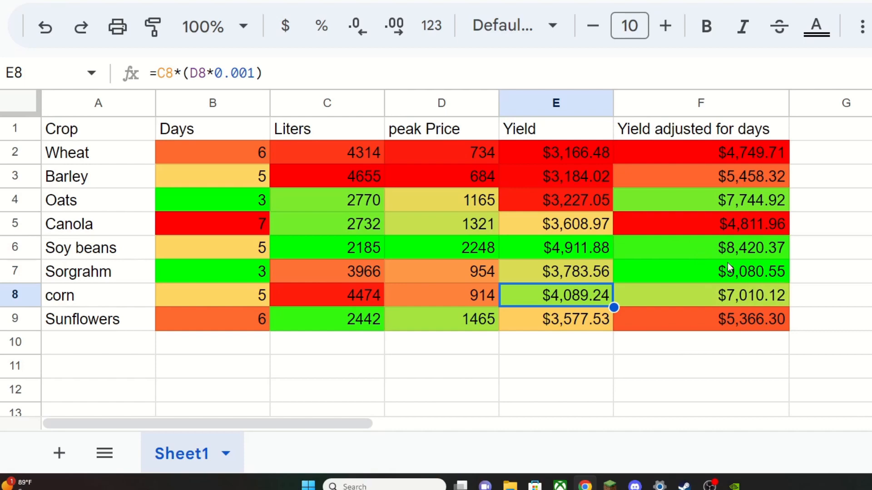
{"action": "mouse_move", "coordinate": [760, 302]}
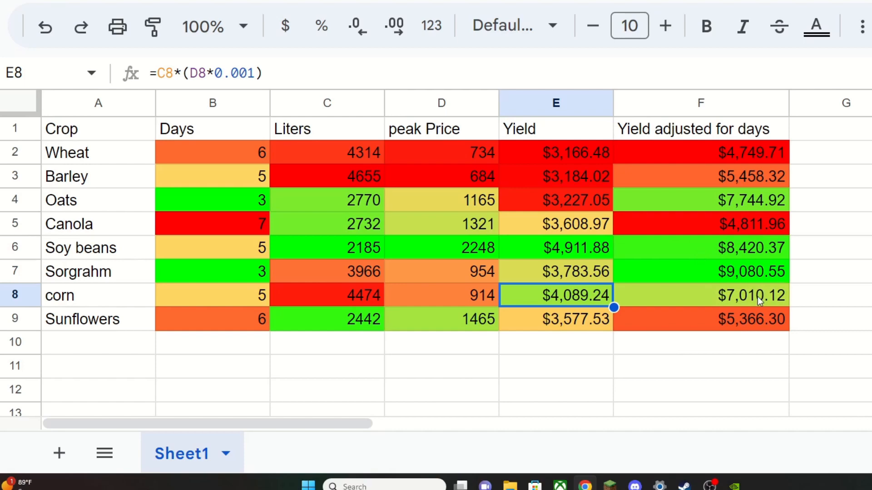
{"action": "mouse_move", "coordinate": [757, 288]}
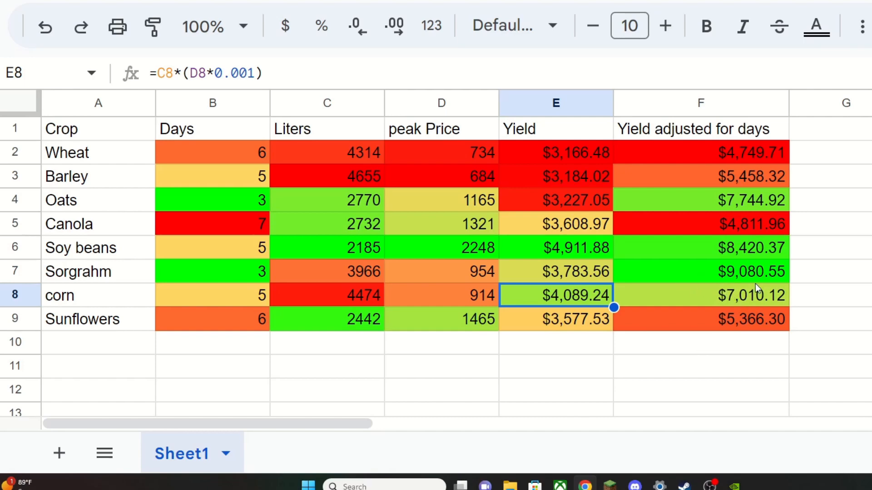
{"action": "mouse_move", "coordinate": [745, 319]}
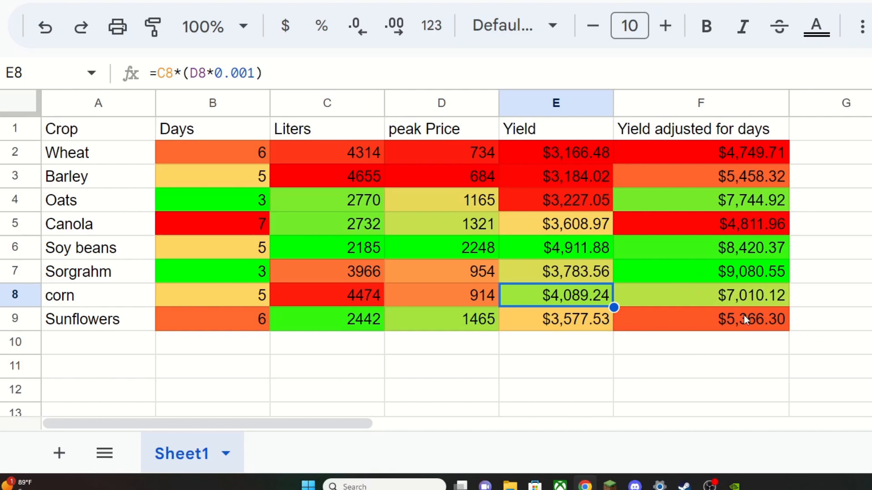
{"action": "mouse_move", "coordinate": [309, 299]}
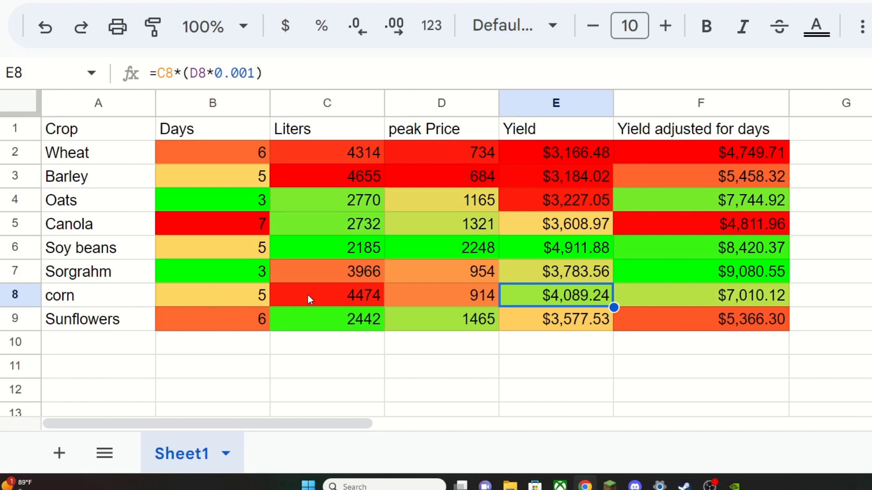
{"action": "mouse_move", "coordinate": [349, 296]}
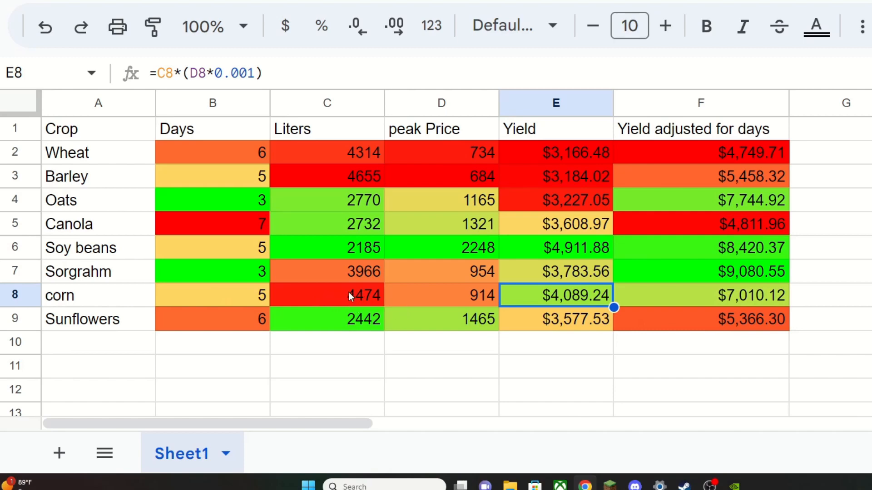
{"action": "mouse_move", "coordinate": [710, 197]}
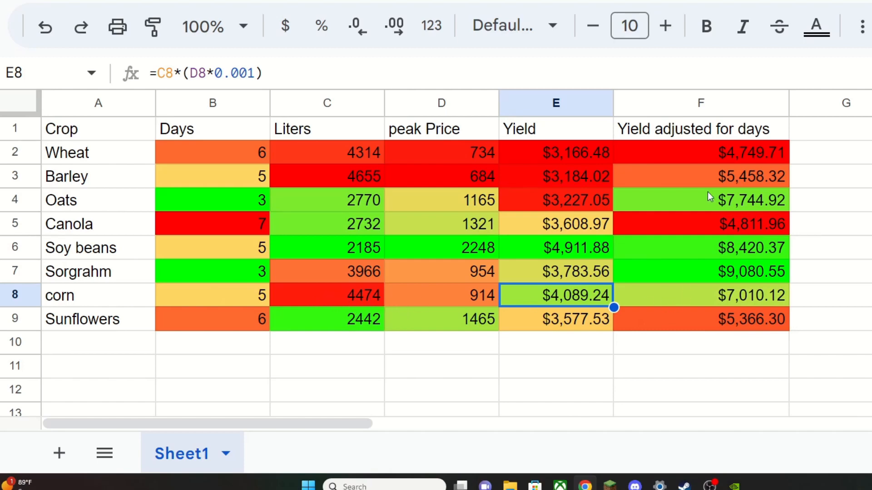
{"action": "mouse_move", "coordinate": [737, 206]}
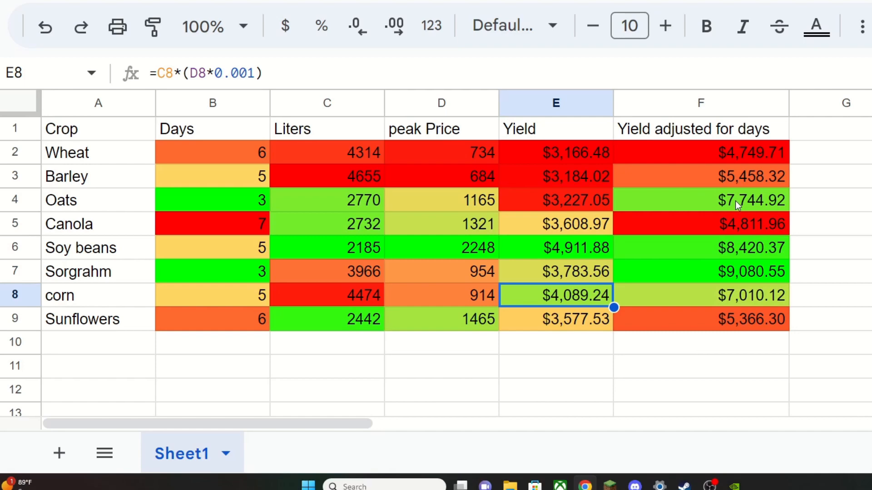
{"action": "mouse_move", "coordinate": [734, 169]}
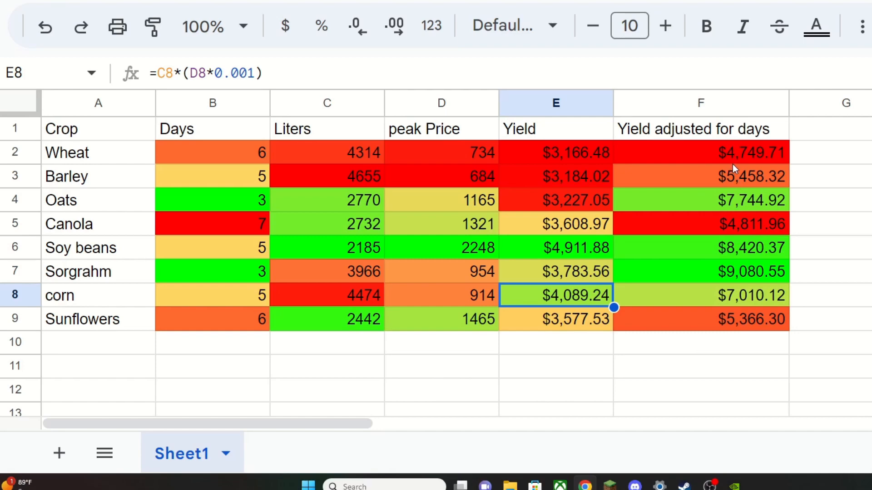
{"action": "mouse_move", "coordinate": [487, 231]}
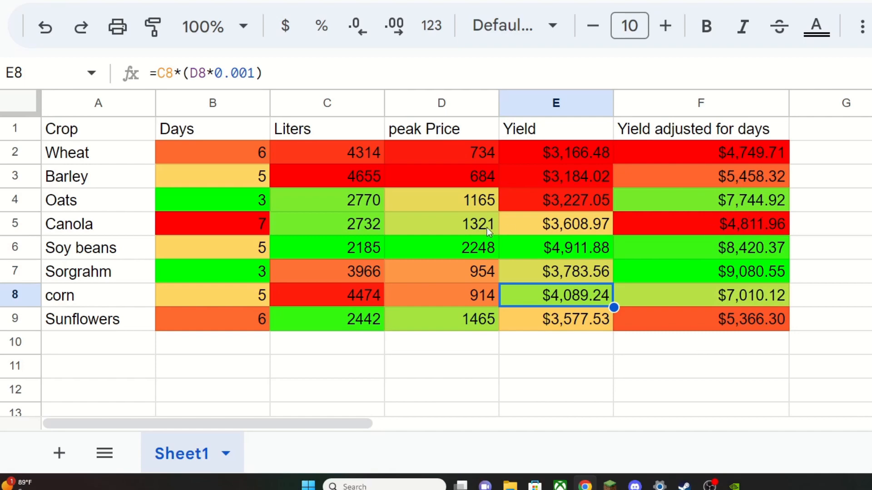
{"action": "mouse_move", "coordinate": [563, 221]}
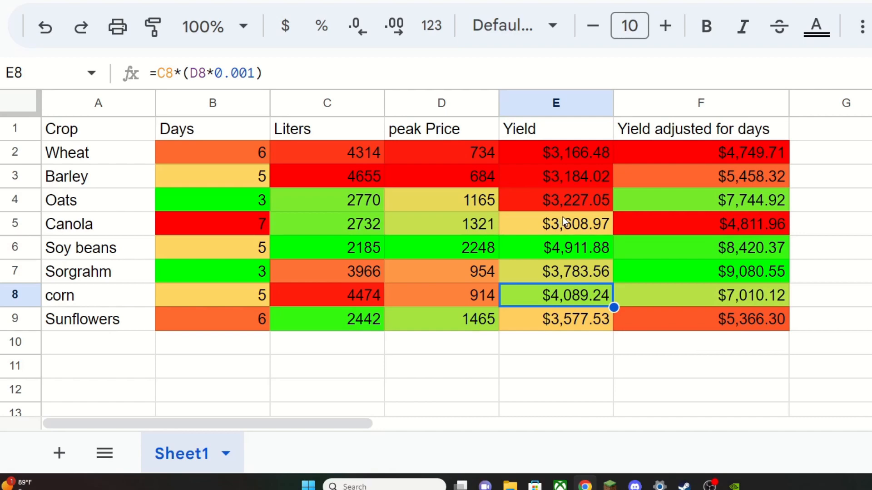
{"action": "mouse_move", "coordinate": [585, 243]}
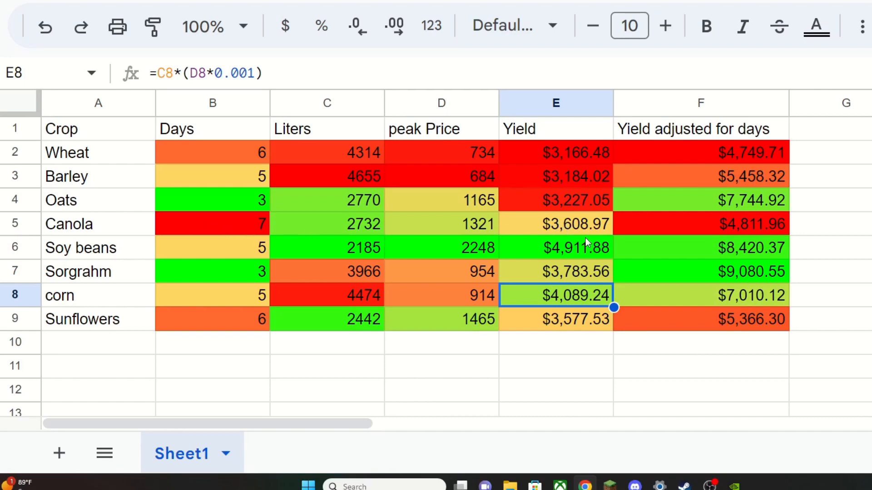
{"action": "mouse_move", "coordinate": [582, 240]}
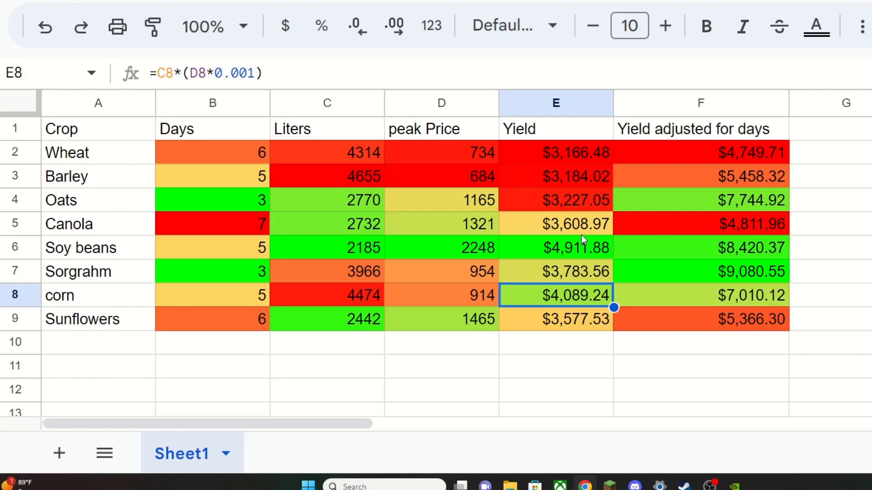
{"action": "mouse_move", "coordinate": [634, 227]}
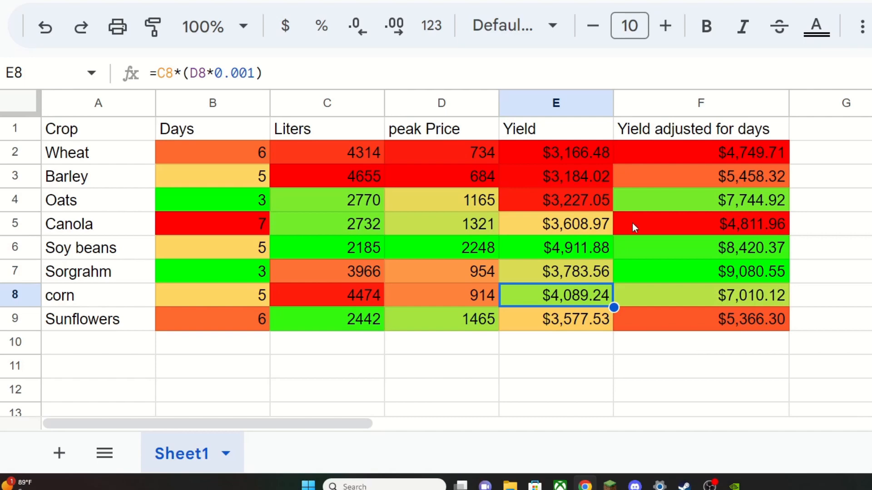
{"action": "mouse_move", "coordinate": [709, 239]}
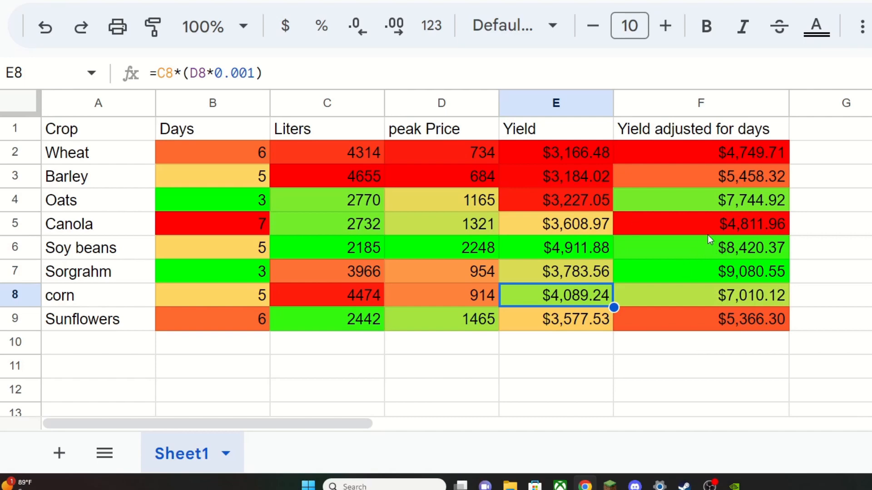
{"action": "mouse_move", "coordinate": [711, 254]}
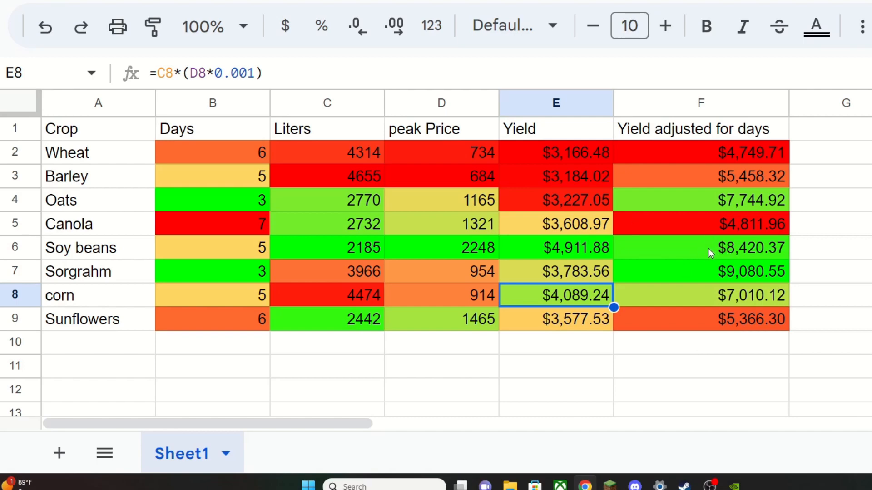
{"action": "mouse_move", "coordinate": [704, 257]}
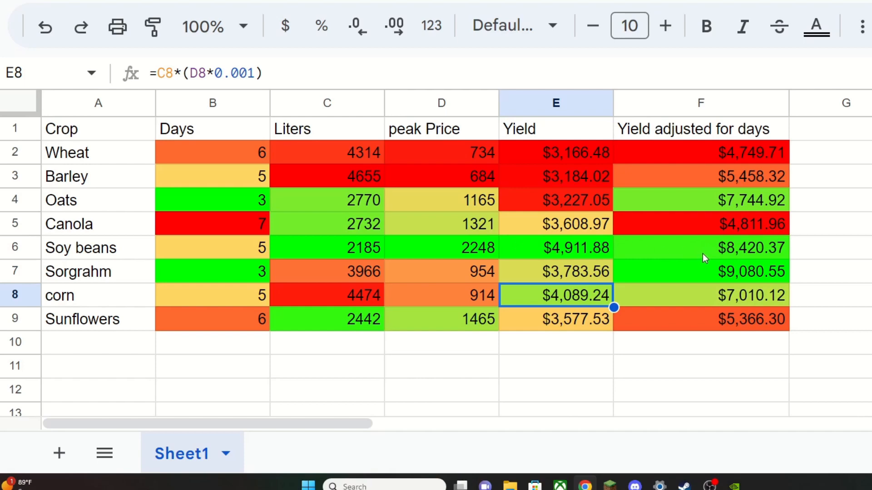
{"action": "mouse_move", "coordinate": [737, 254]}
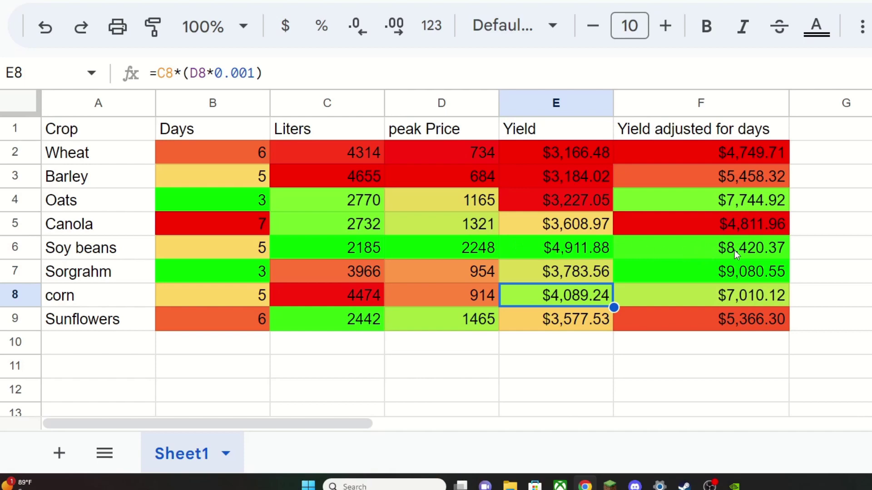
{"action": "mouse_move", "coordinate": [341, 243]}
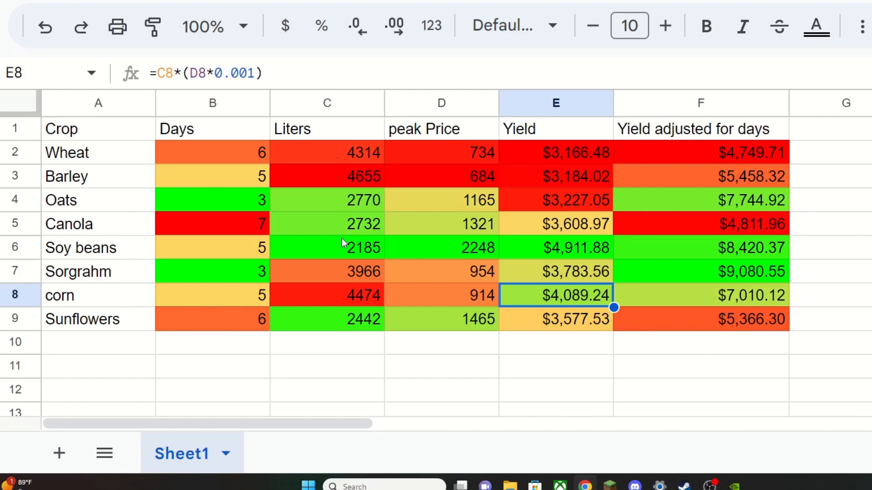
{"action": "mouse_move", "coordinate": [377, 184]}
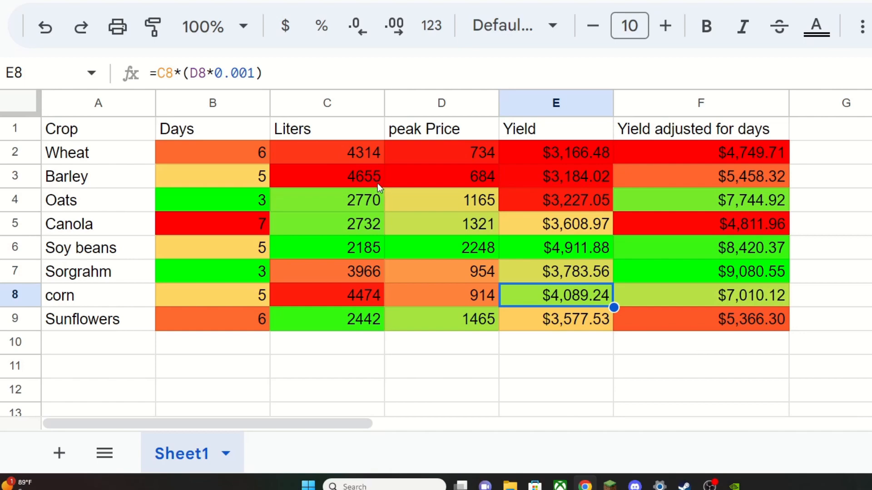
{"action": "mouse_move", "coordinate": [397, 358]}
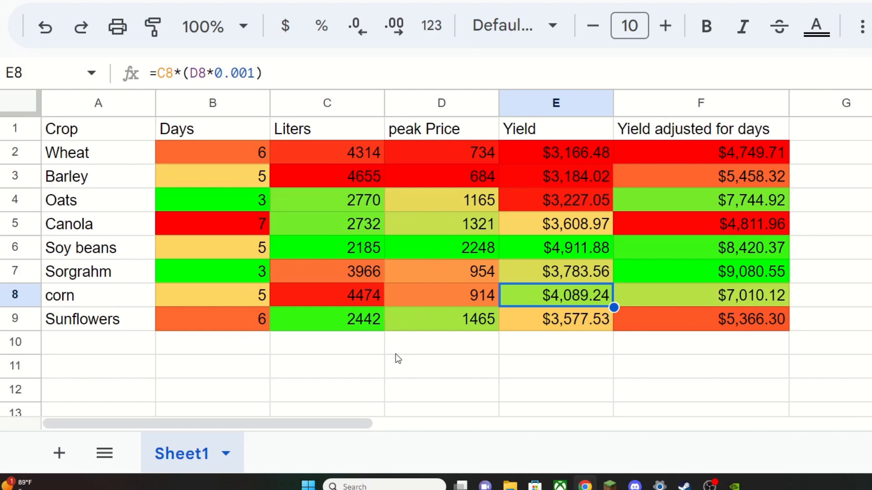
{"action": "mouse_move", "coordinate": [412, 355]}
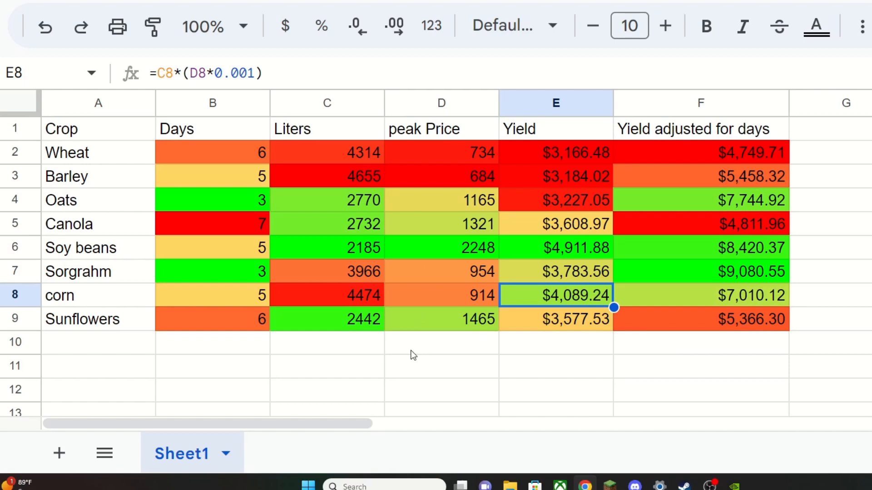
{"action": "mouse_move", "coordinate": [722, 236]}
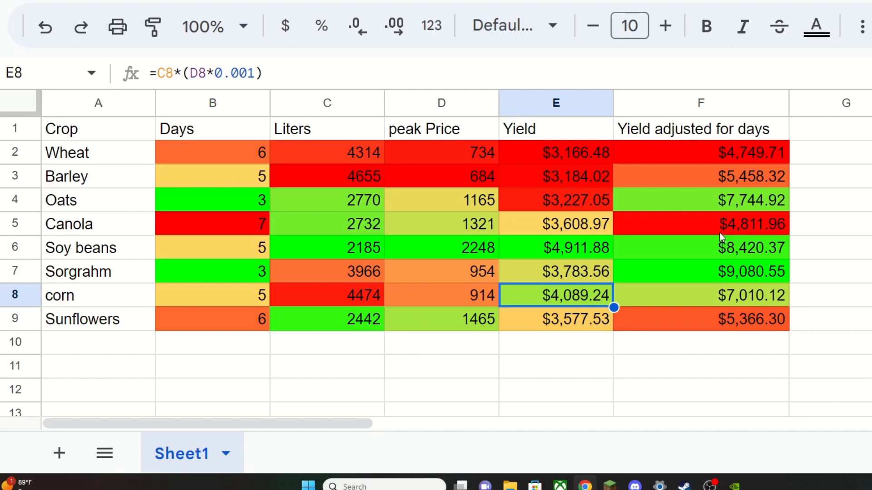
{"action": "mouse_move", "coordinate": [388, 280]}
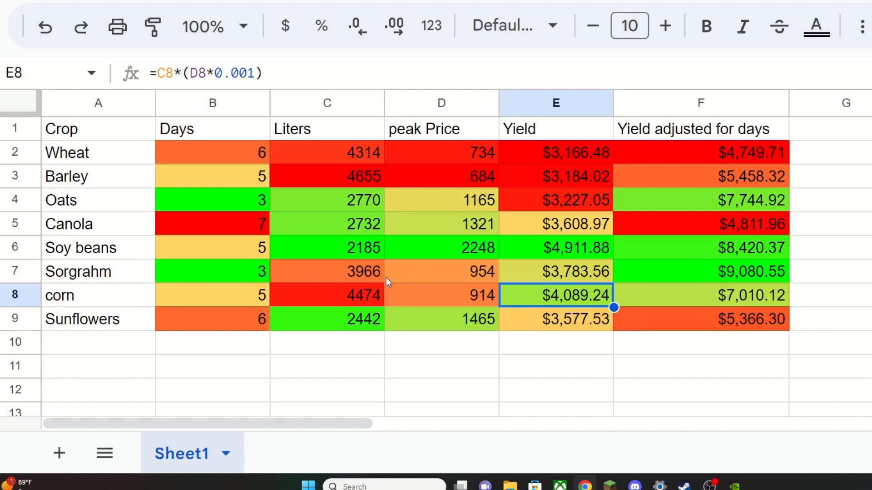
{"action": "mouse_move", "coordinate": [391, 277]}
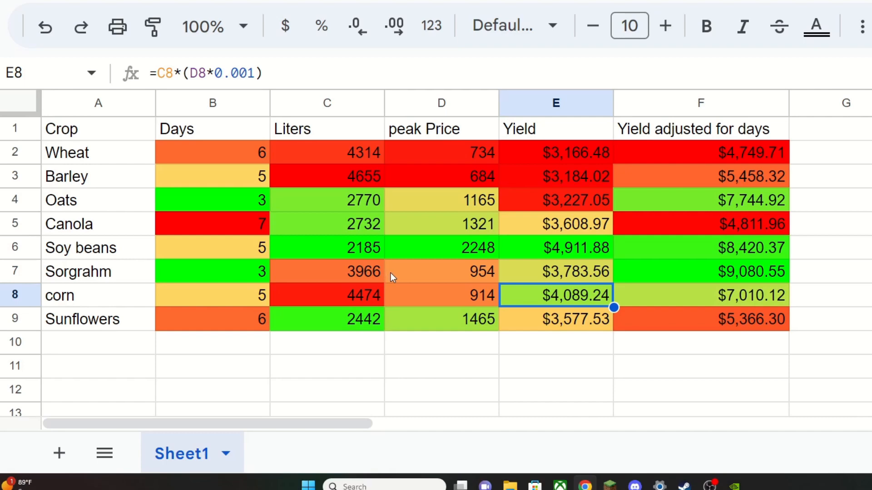
{"action": "mouse_move", "coordinate": [174, 261]}
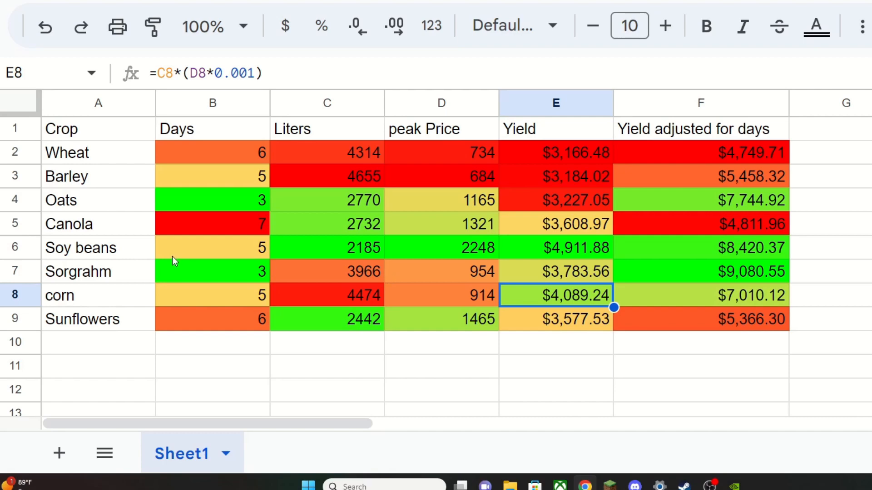
{"action": "mouse_move", "coordinate": [728, 279]}
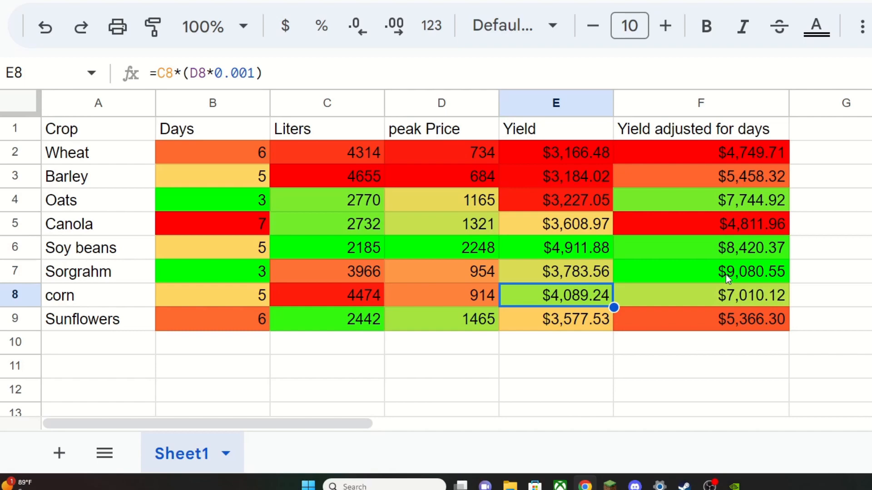
{"action": "mouse_move", "coordinate": [779, 311]}
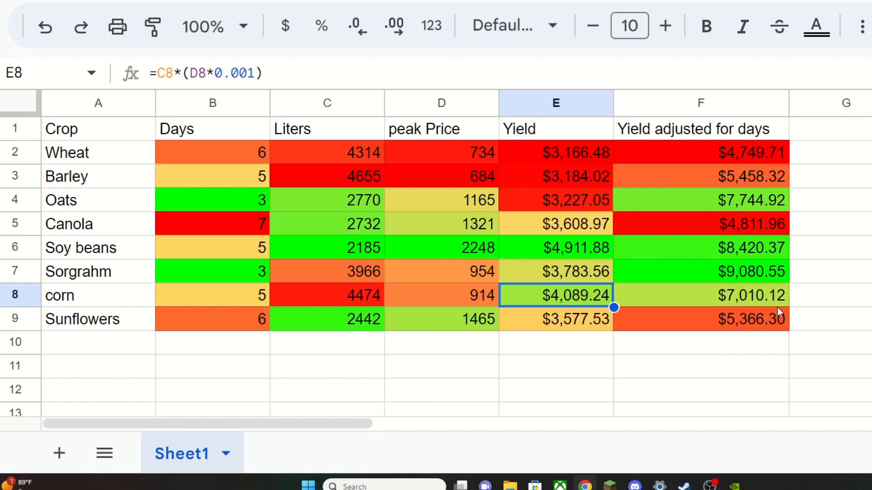
{"action": "mouse_move", "coordinate": [705, 281]}
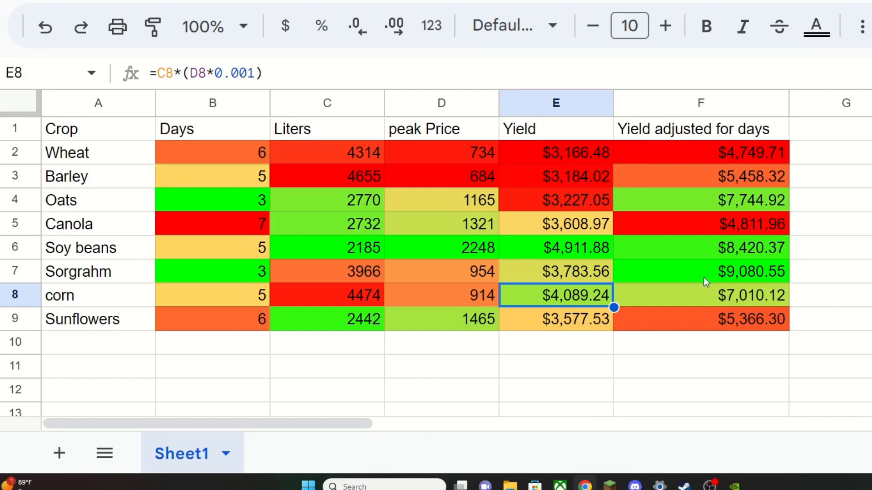